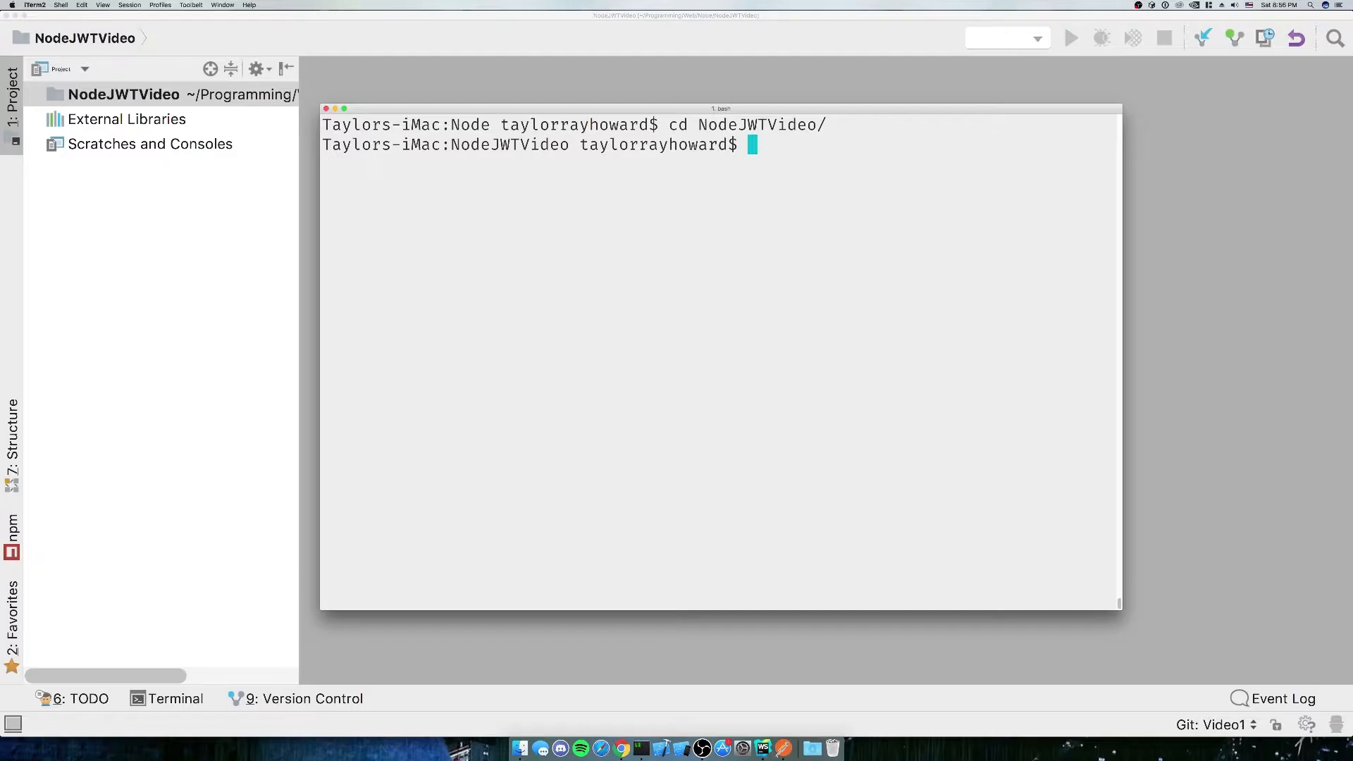
# - Run npm init in the NodeJWTVideo folder to generate package.json
pyautogui.write('npm i')
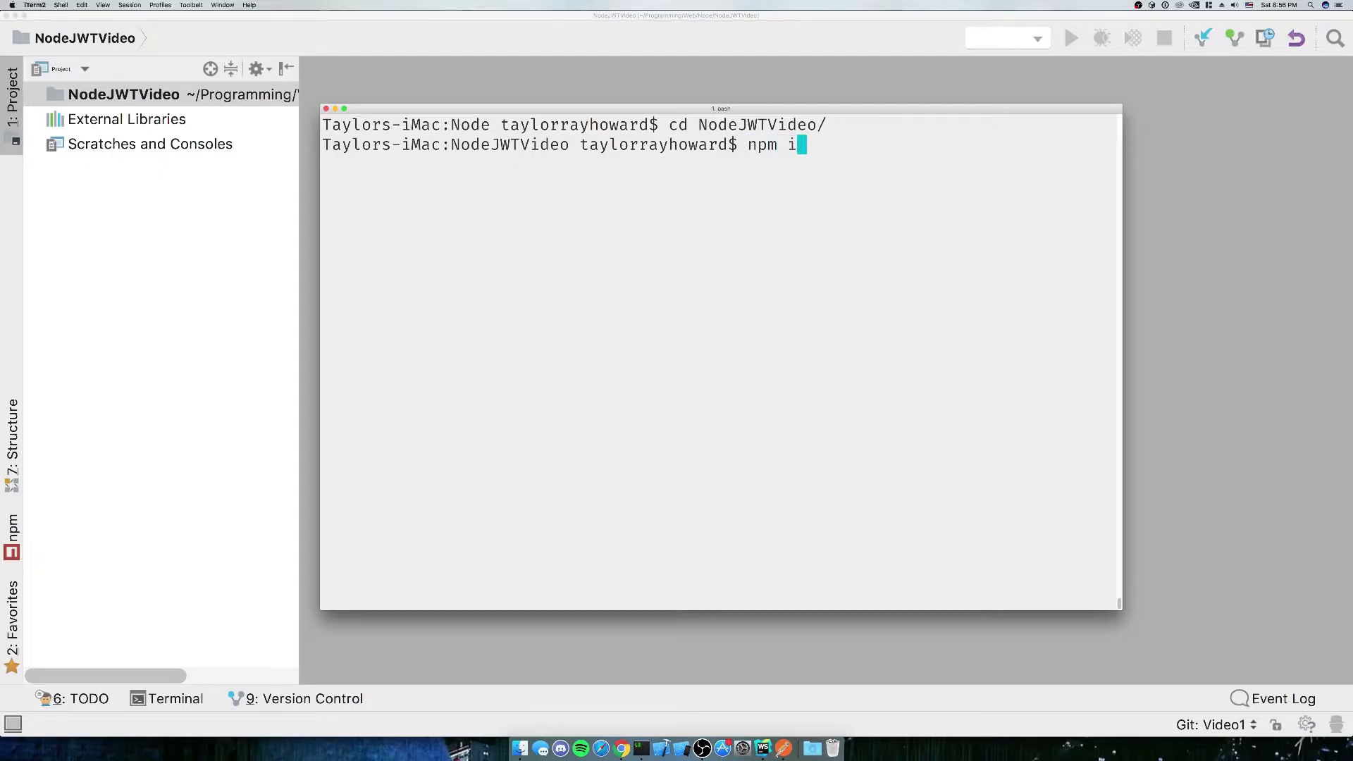
pyautogui.press('Return')
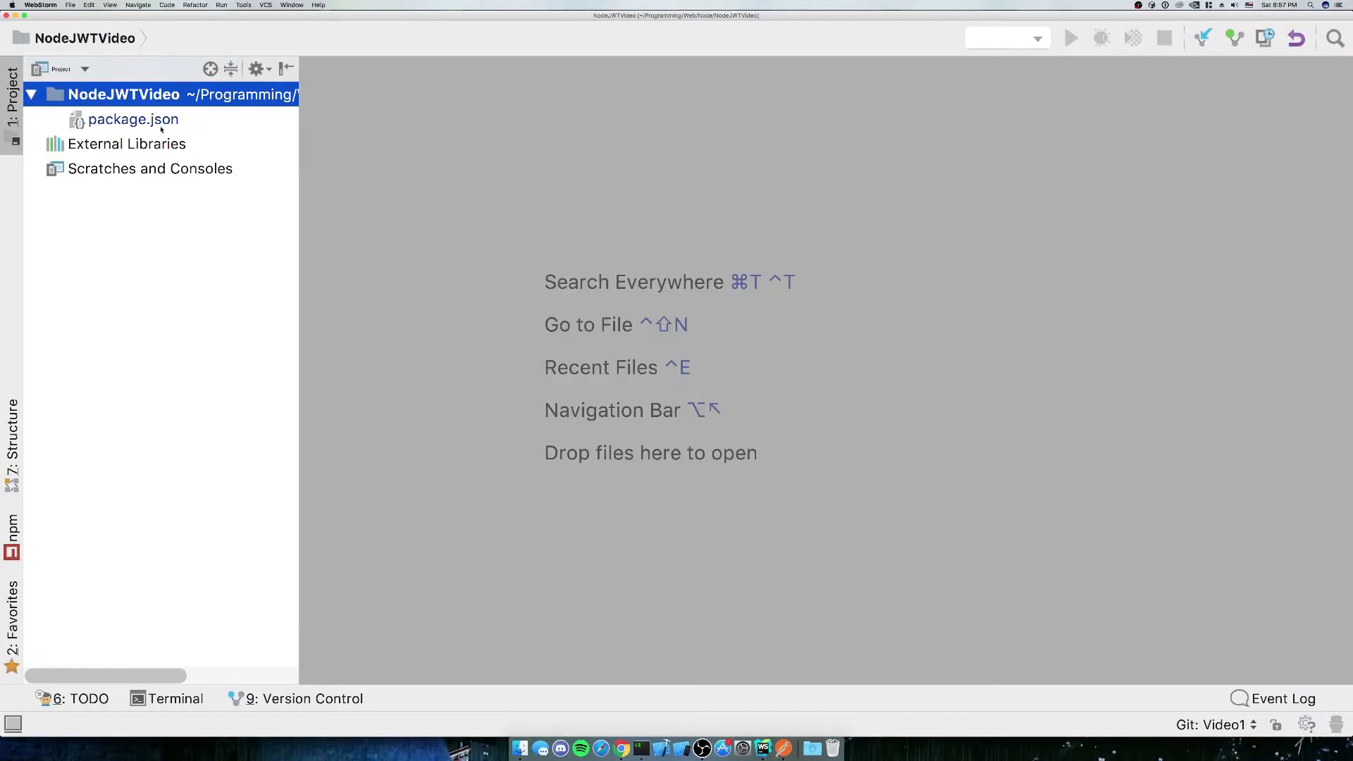
# - Run npm install --save-dev for babel-cli, babel-preset-env and nodemon
pyautogui.doubleClick(133, 120)
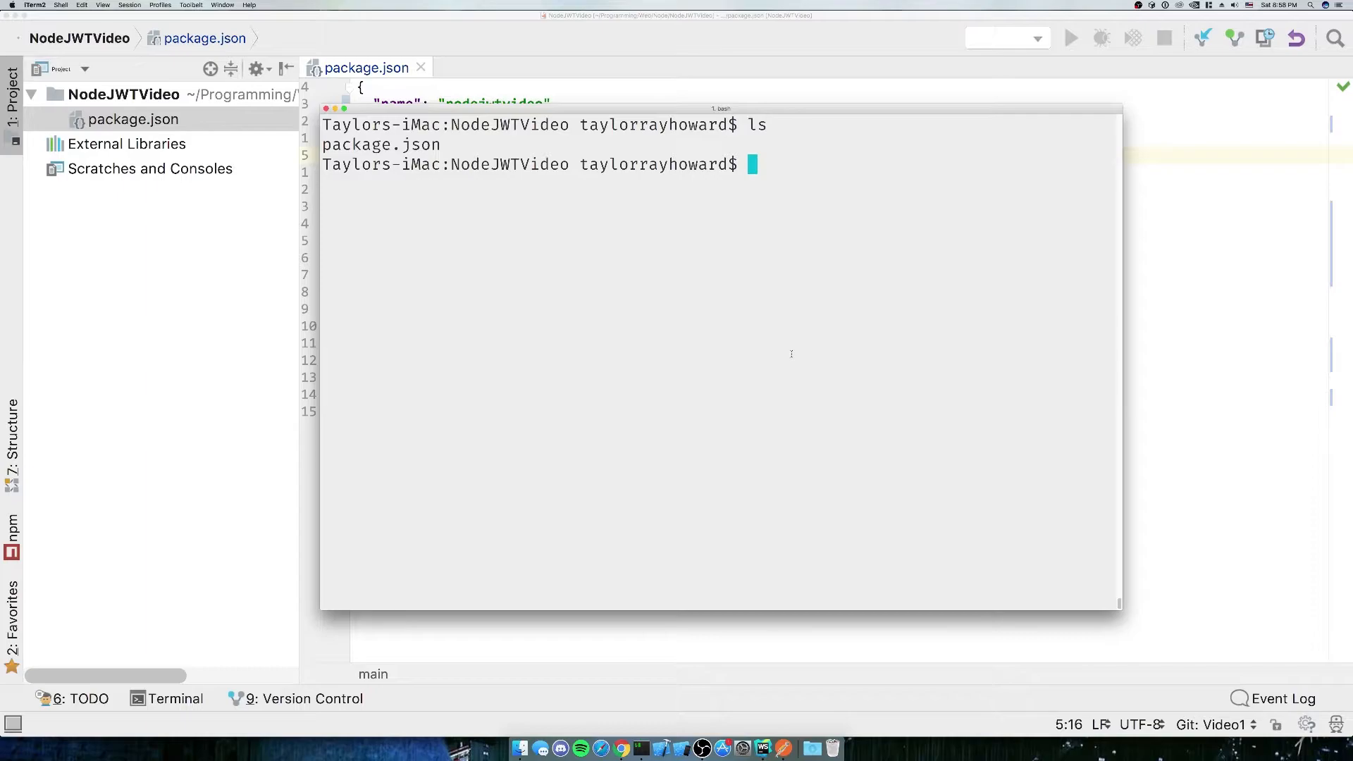
pyautogui.write('npm install --')
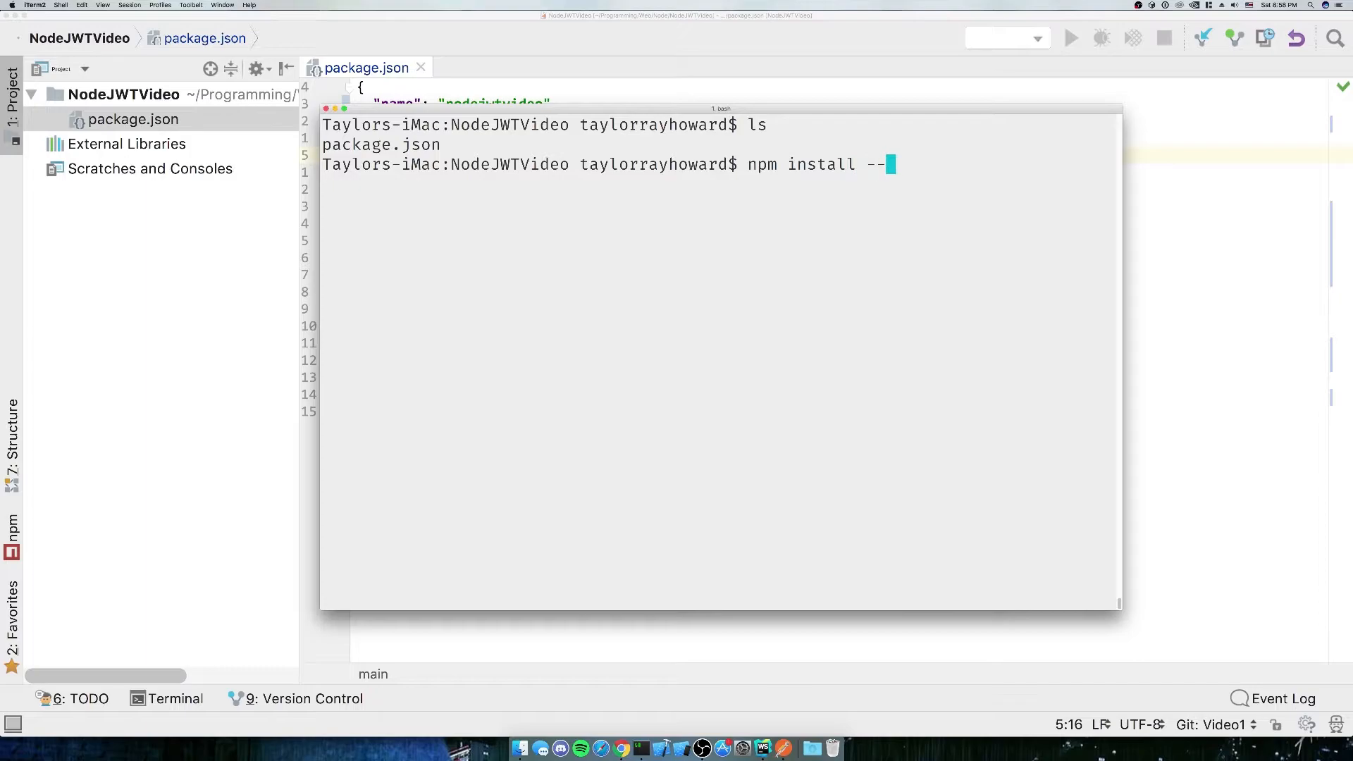
pyautogui.write('save-dev')
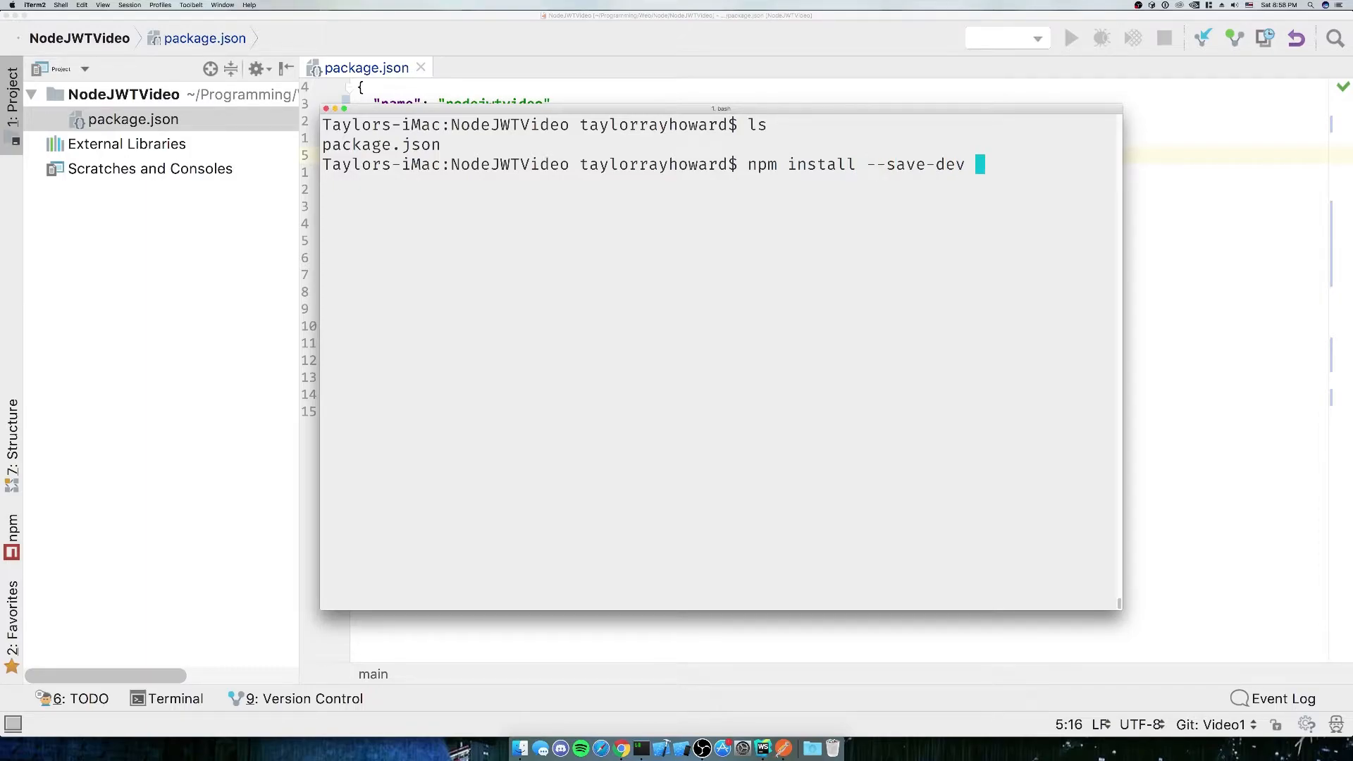
pyautogui.write('babel')
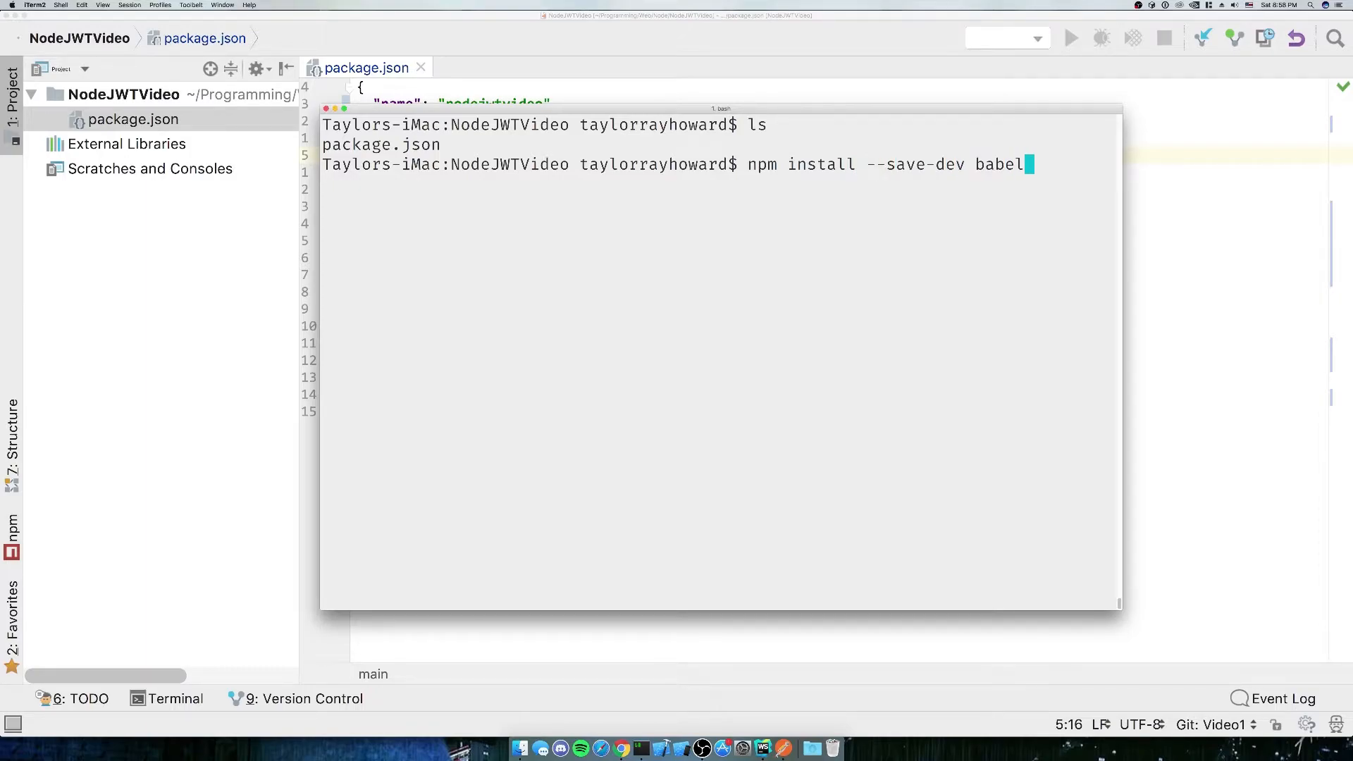
pyautogui.write('-cli babel-preset-env nodem')
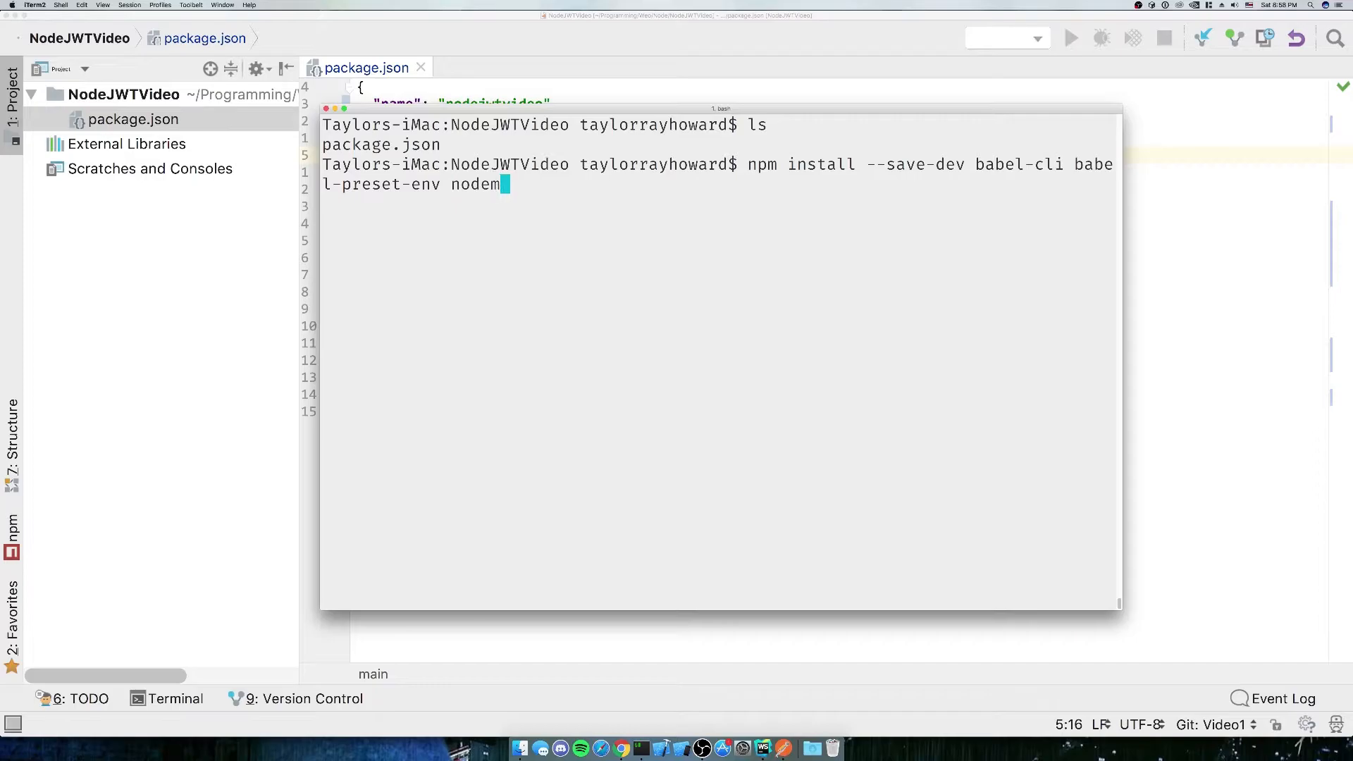
pyautogui.press('Return')
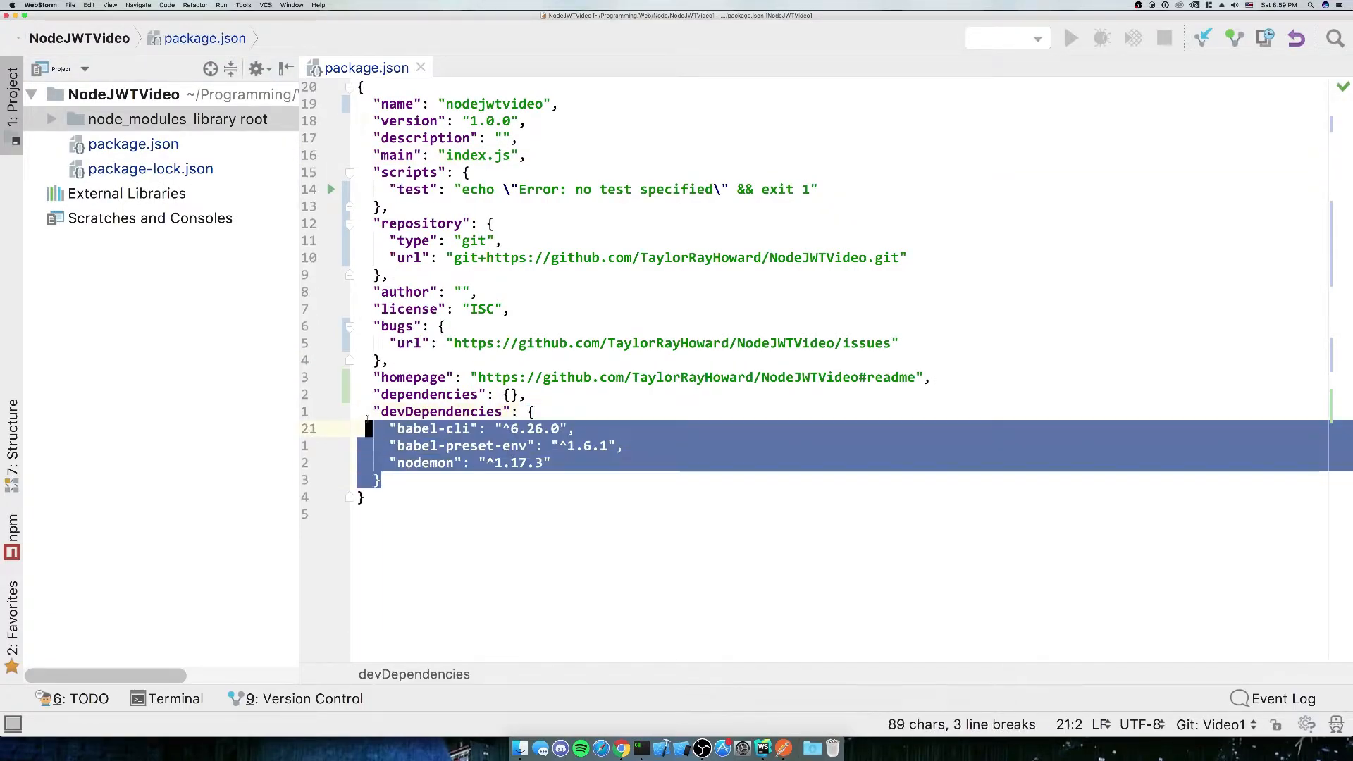
# - Create a new JavaScript file named indexjs.js in the NodeJWTVideo project folder
pyautogui.click(470, 430)
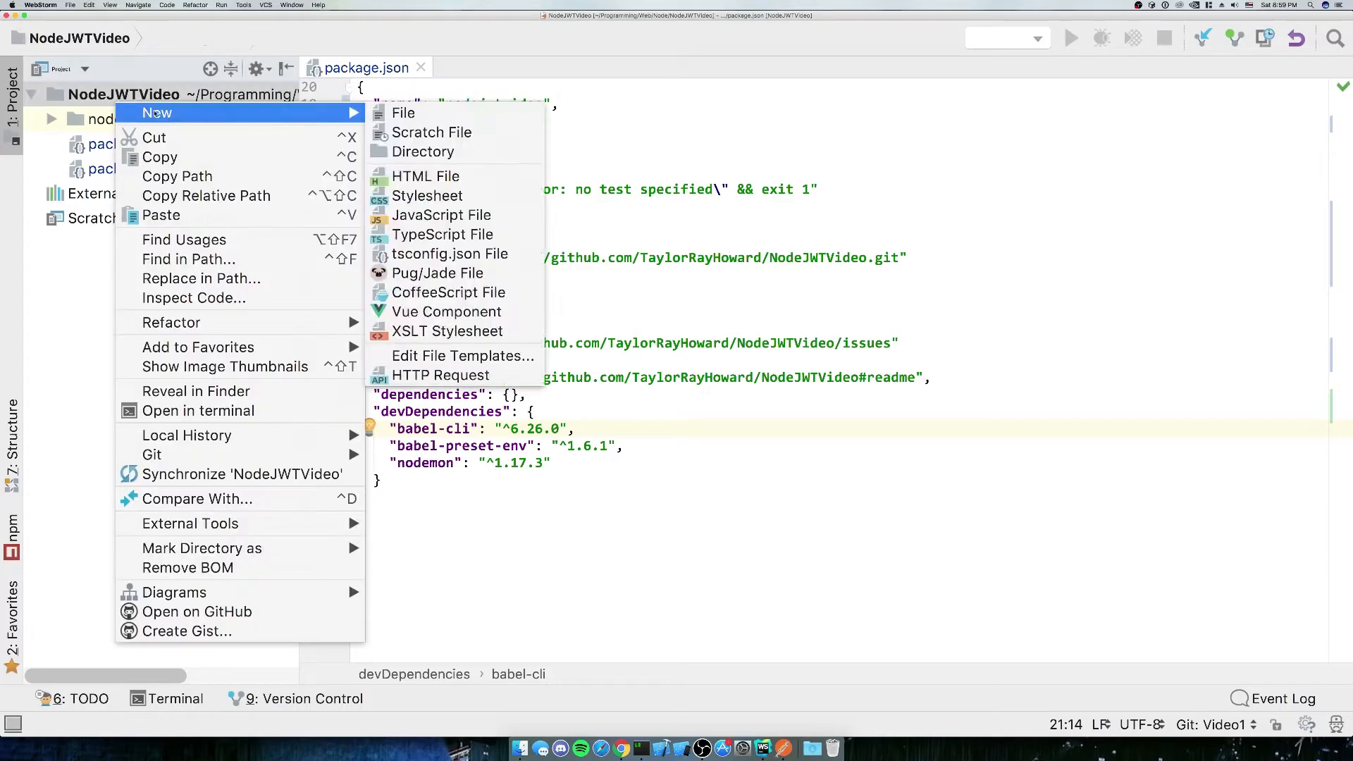
pyautogui.click(441, 215)
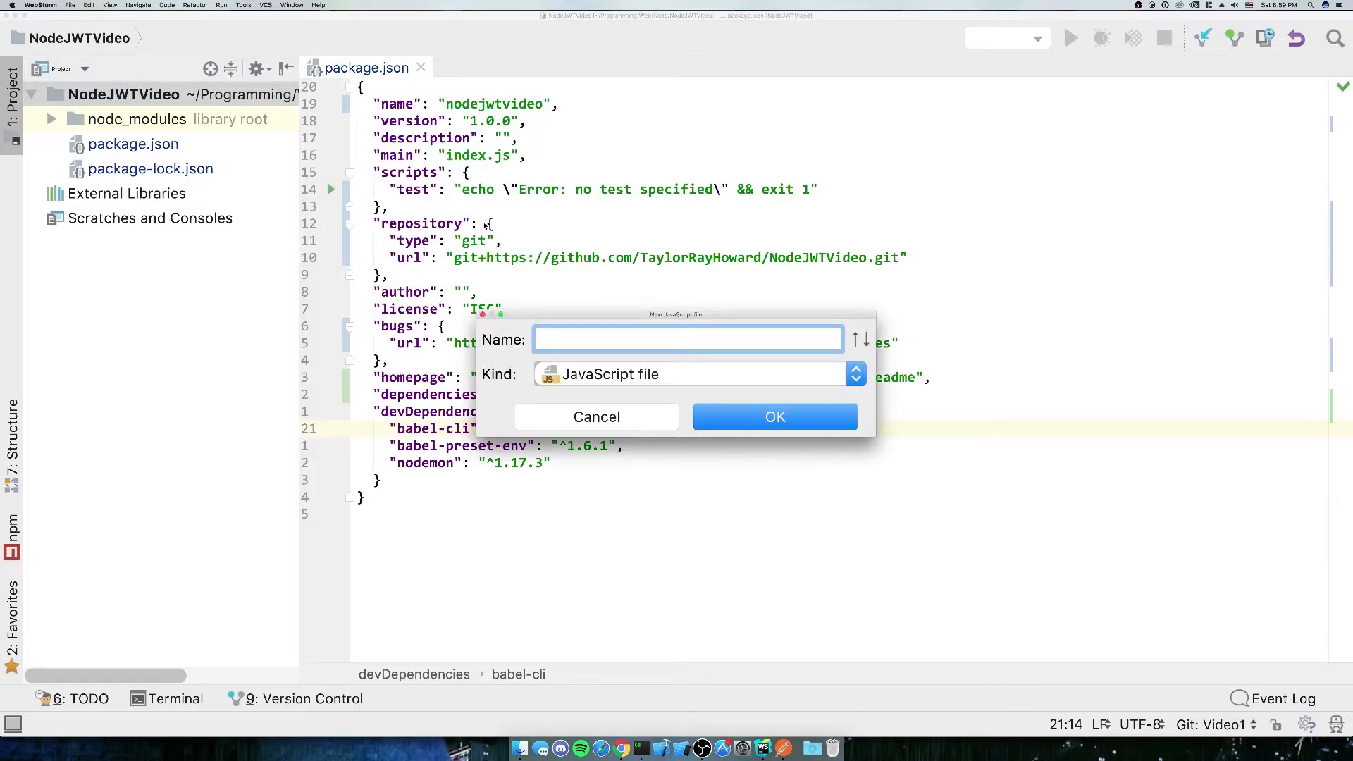
pyautogui.click(773, 417)
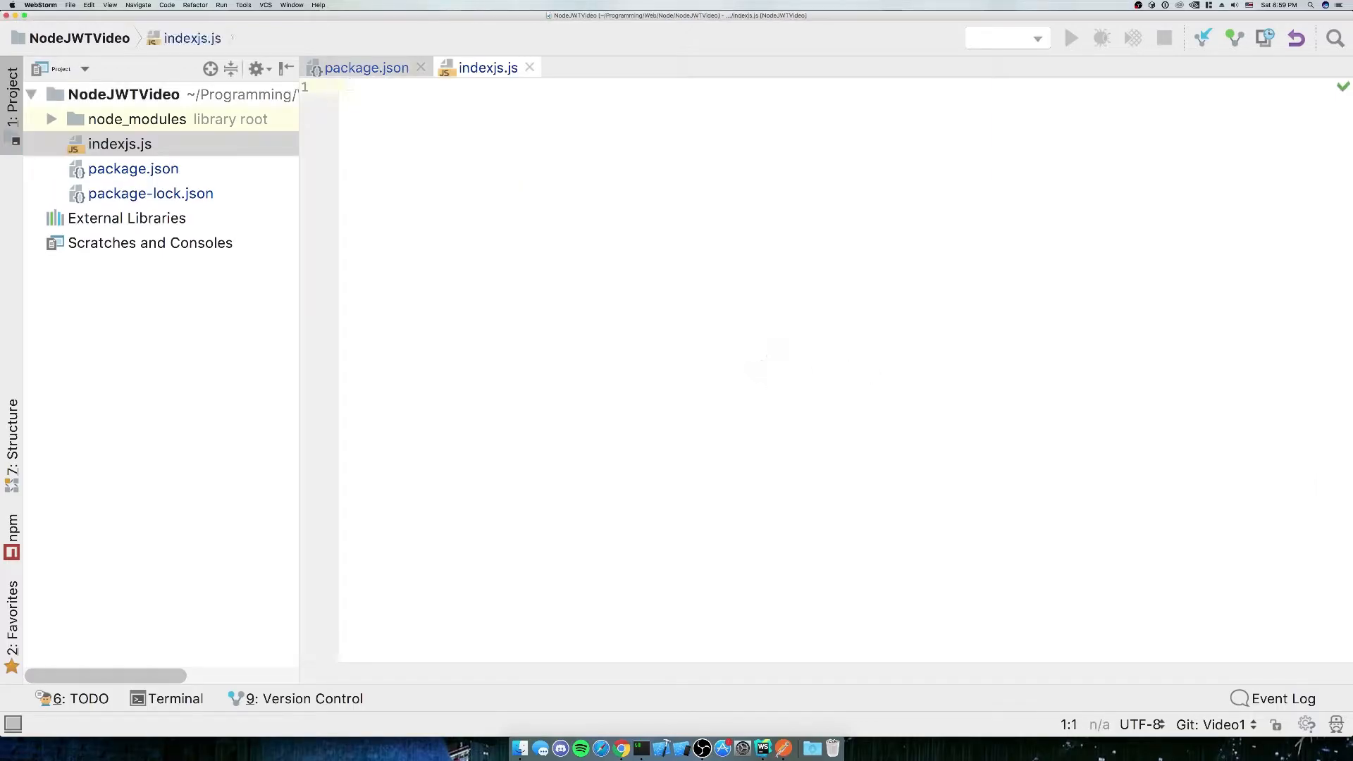
# - Rename indexjs.js to index.js through Refactor > Rename
pyautogui.rightClick(119, 144)
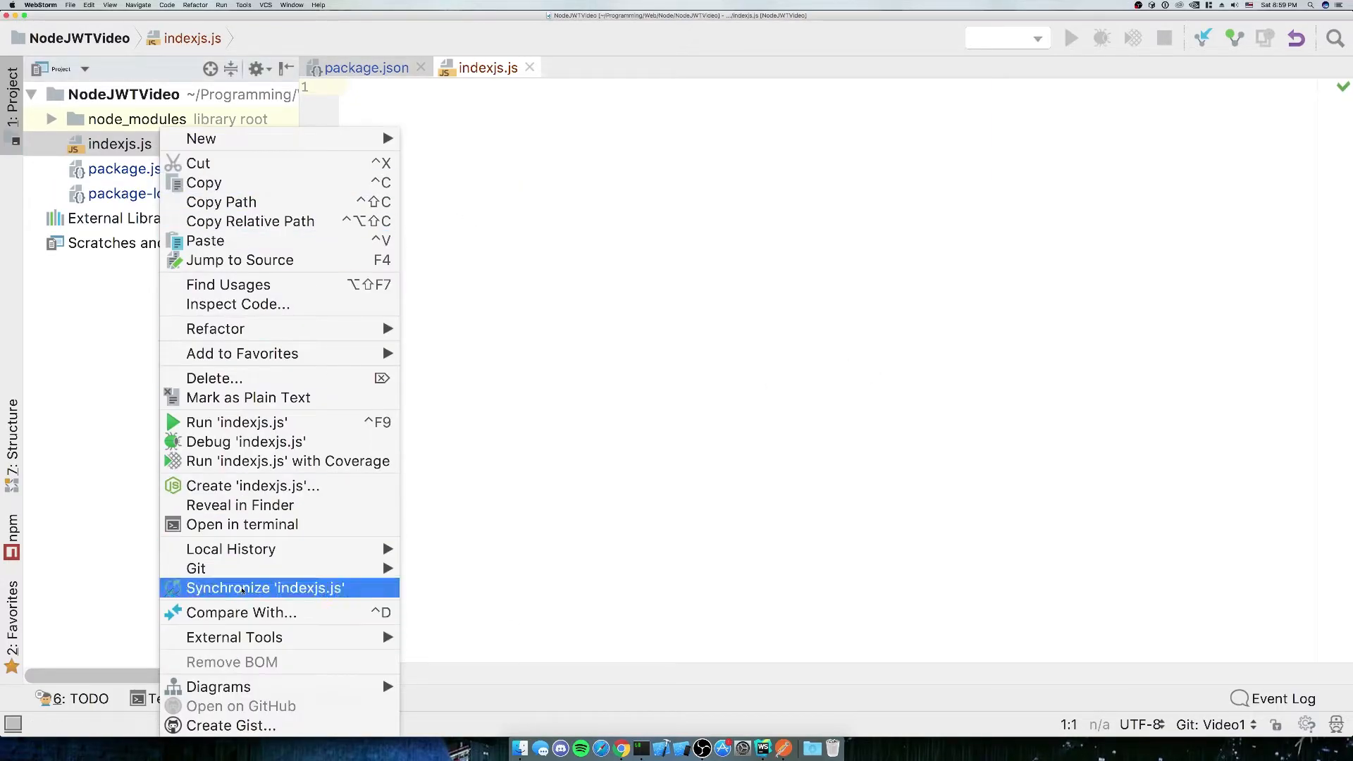
pyautogui.moveTo(215, 329)
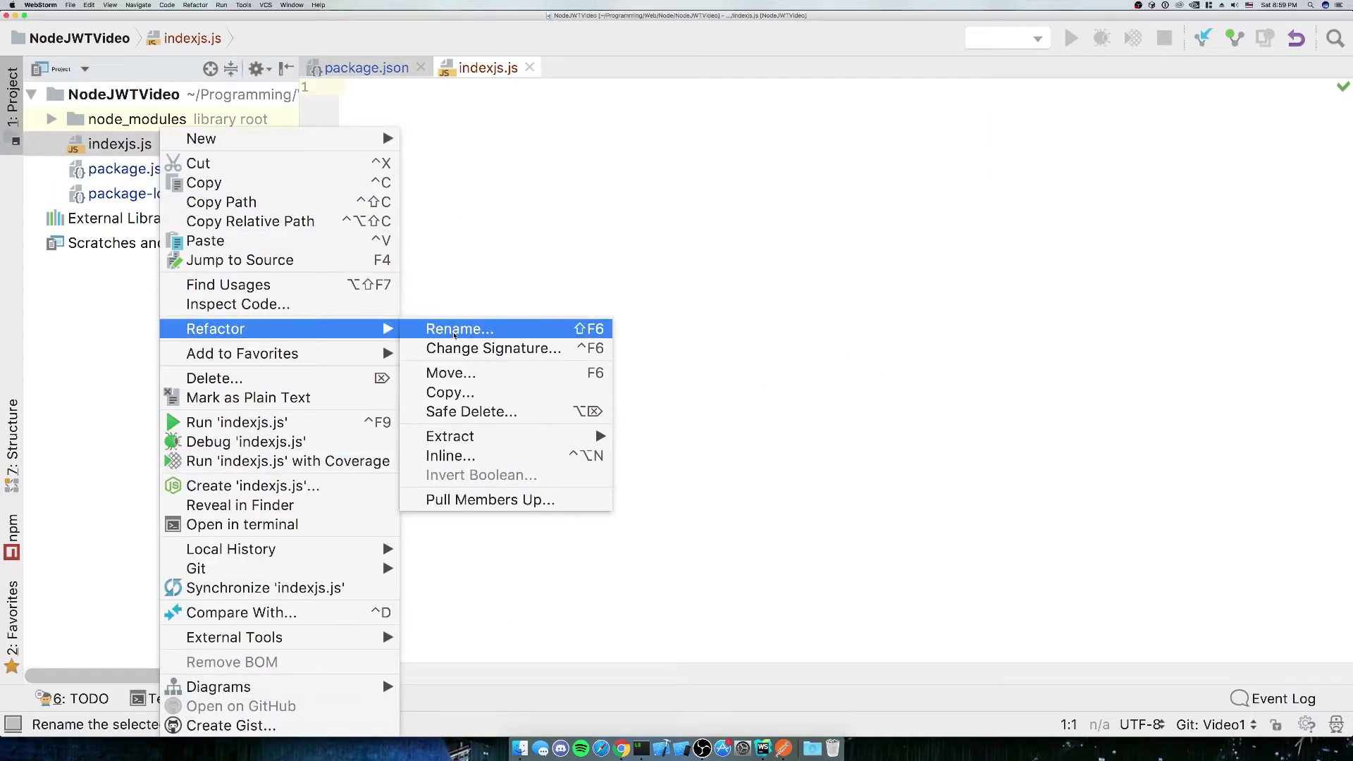
pyautogui.click(459, 329)
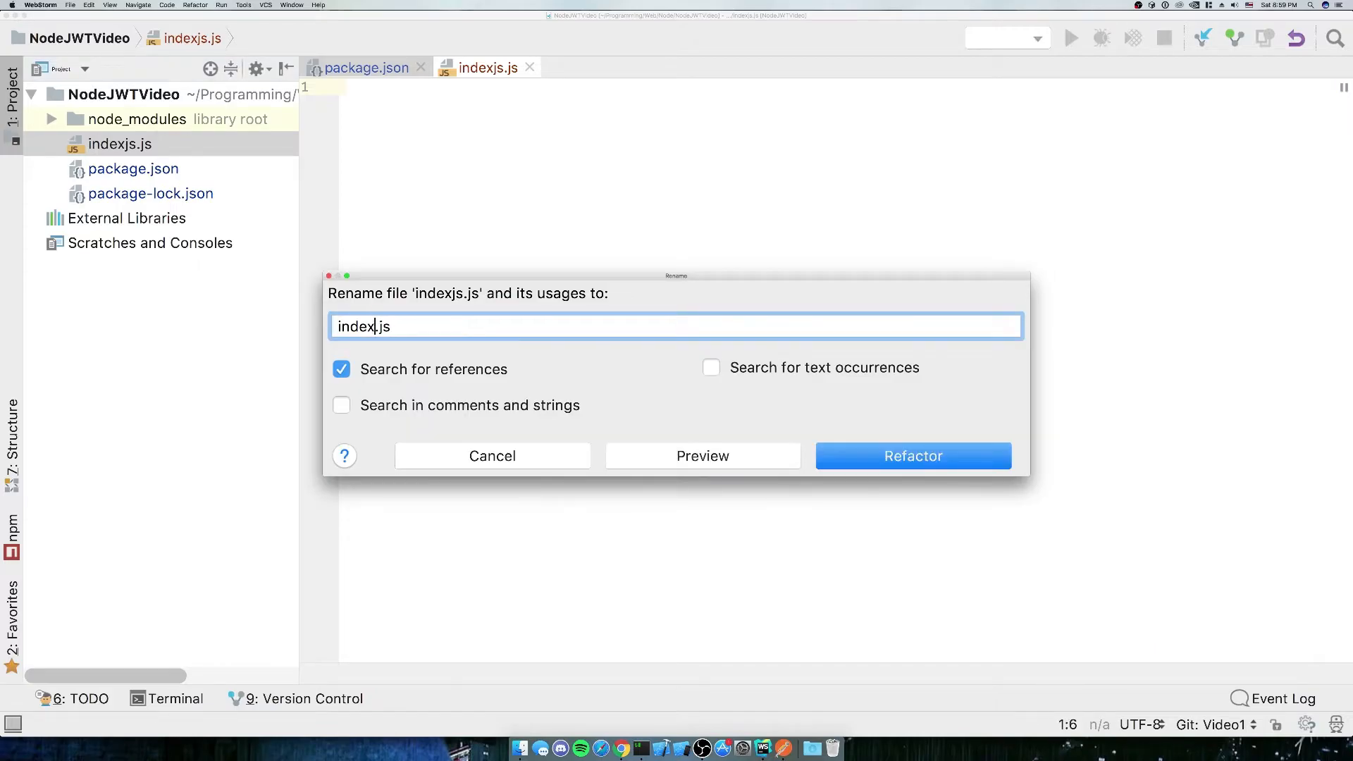
pyautogui.click(912, 456)
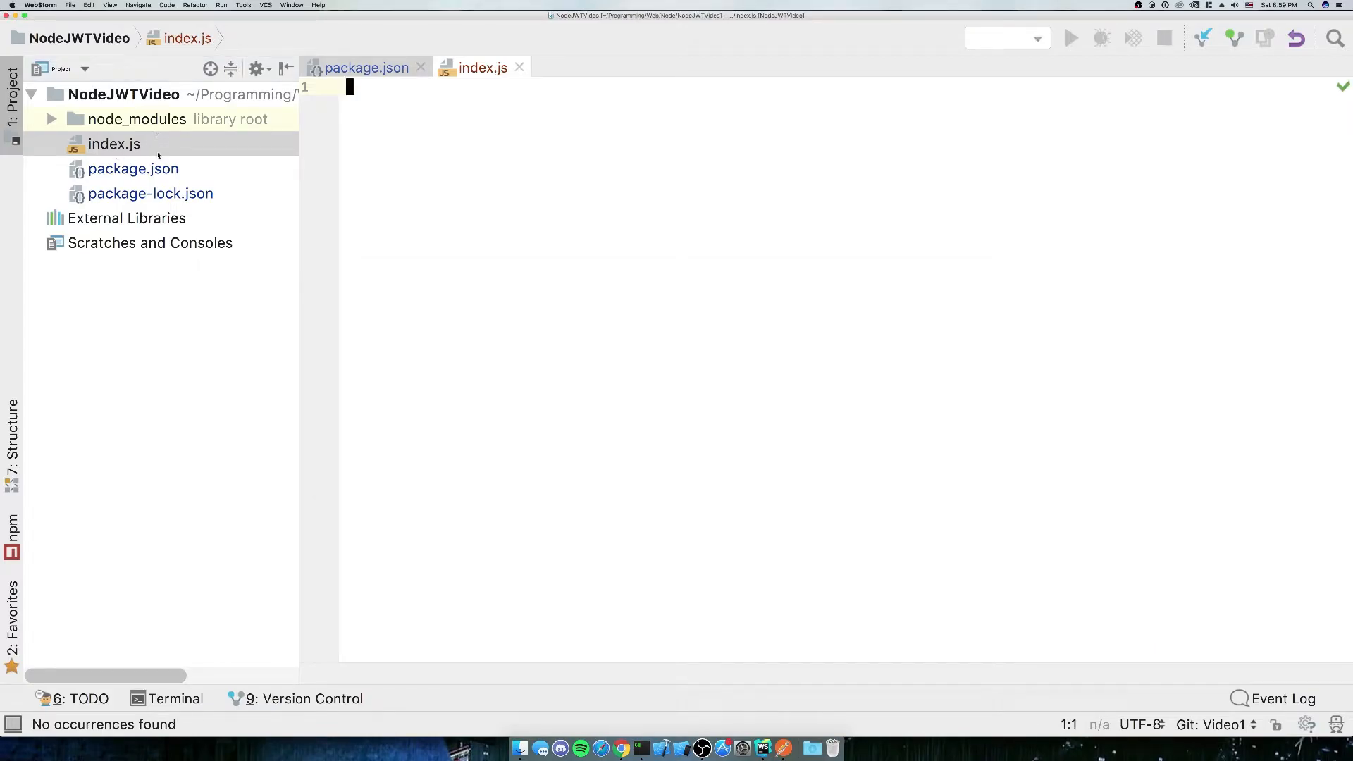
pyautogui.moveTo(417, 110)
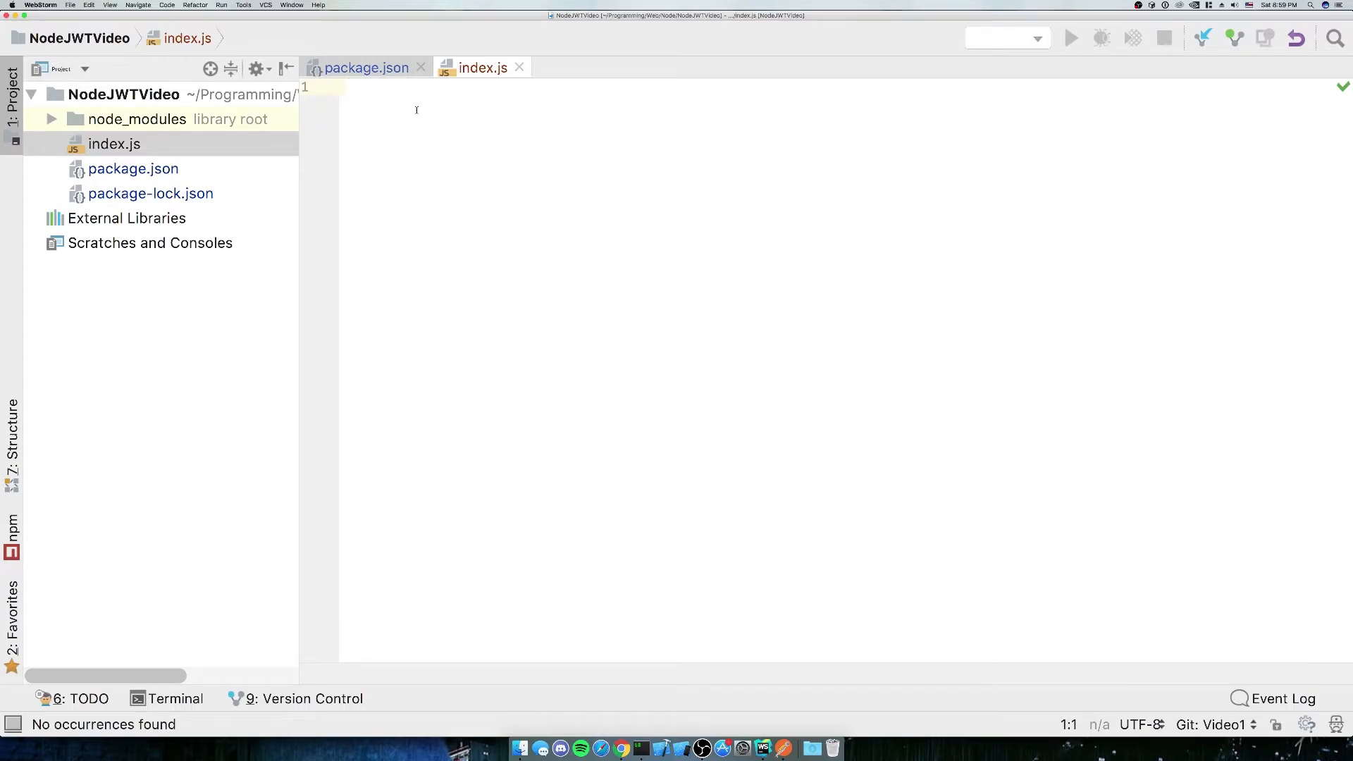
# - Write console.log('hello world'); in index.js and close the open editor tabs
pyautogui.write('cons')
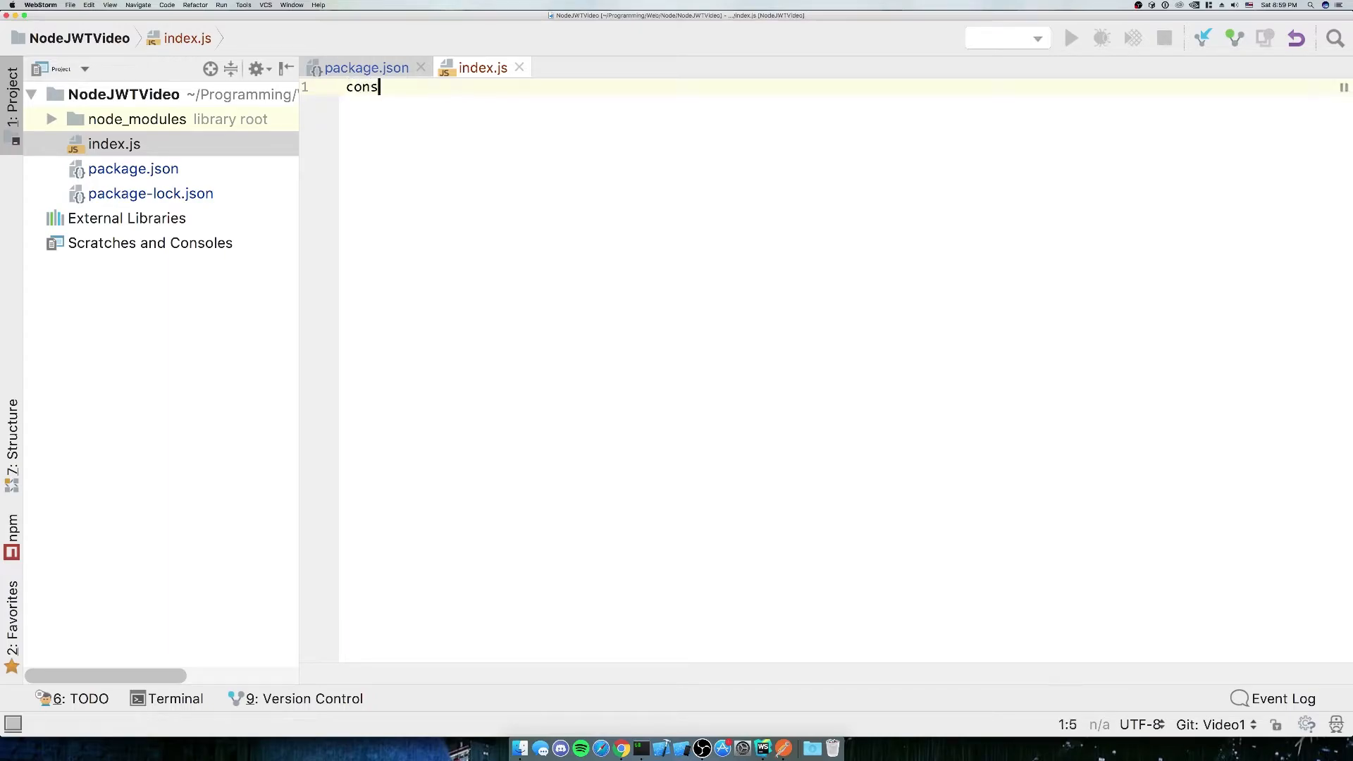
pyautogui.write('ole.o')
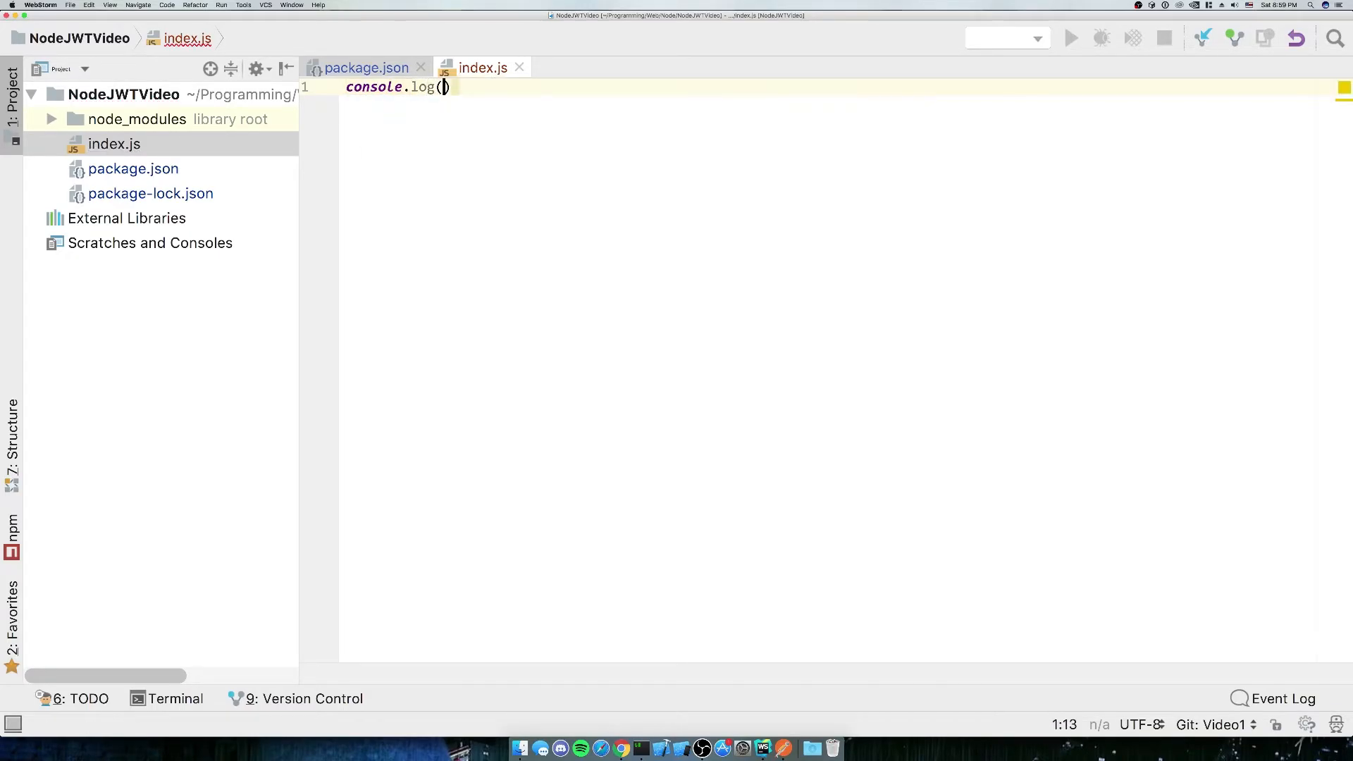
pyautogui.write("'hello world'")
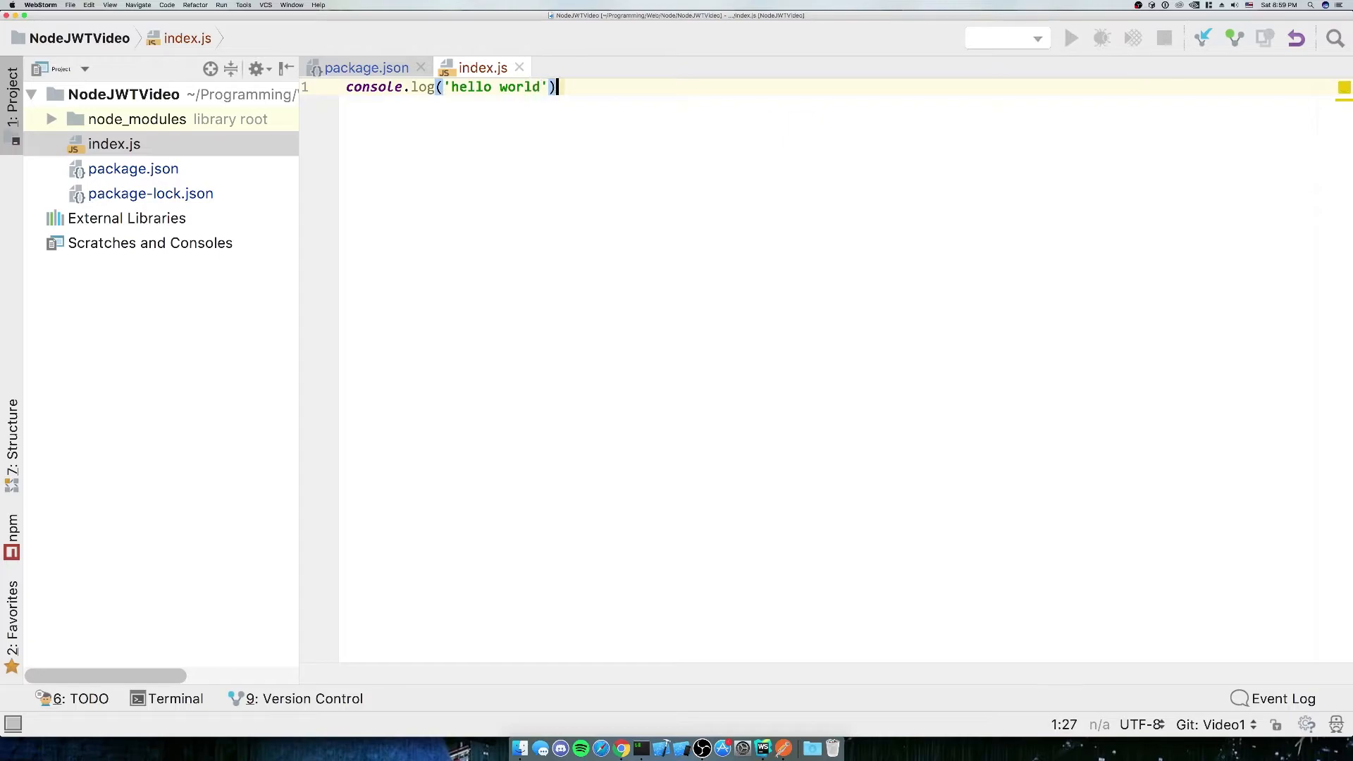
pyautogui.write(';')
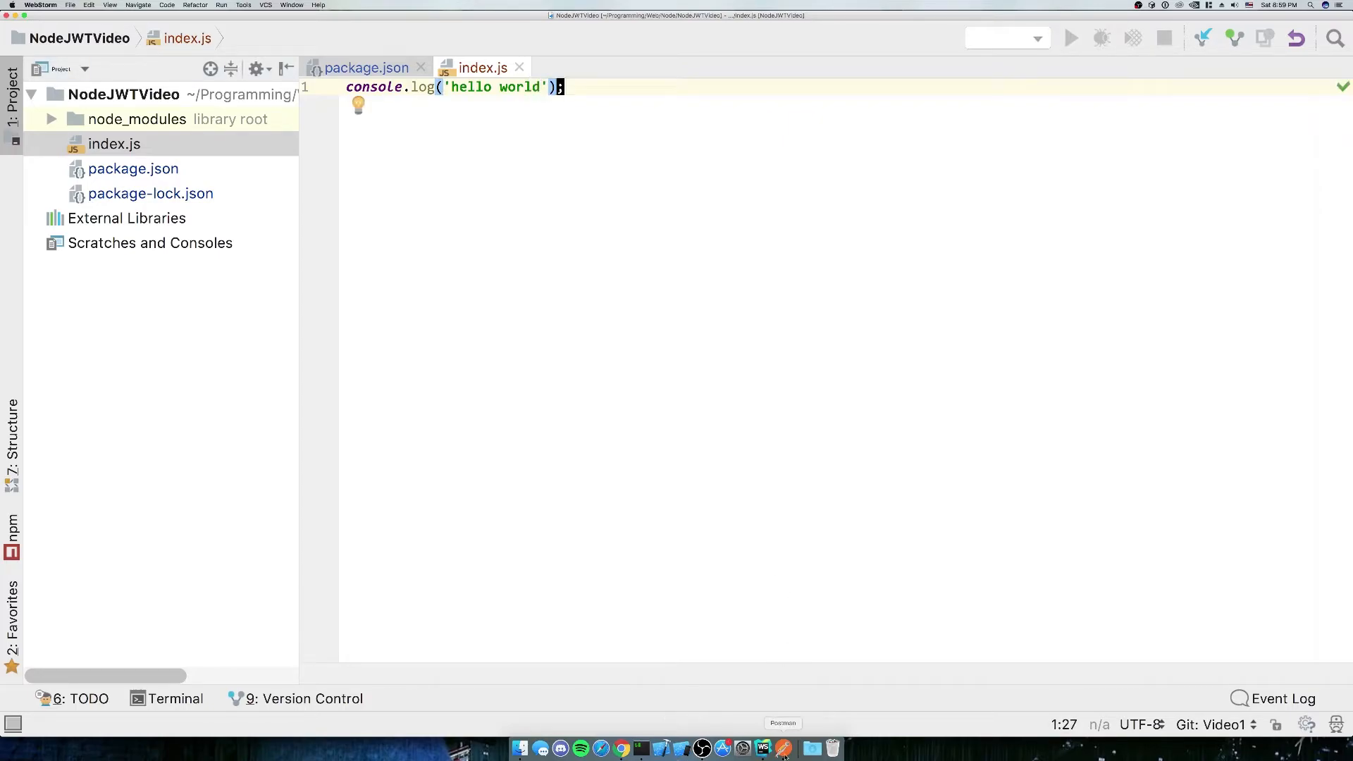
pyautogui.click(519, 68)
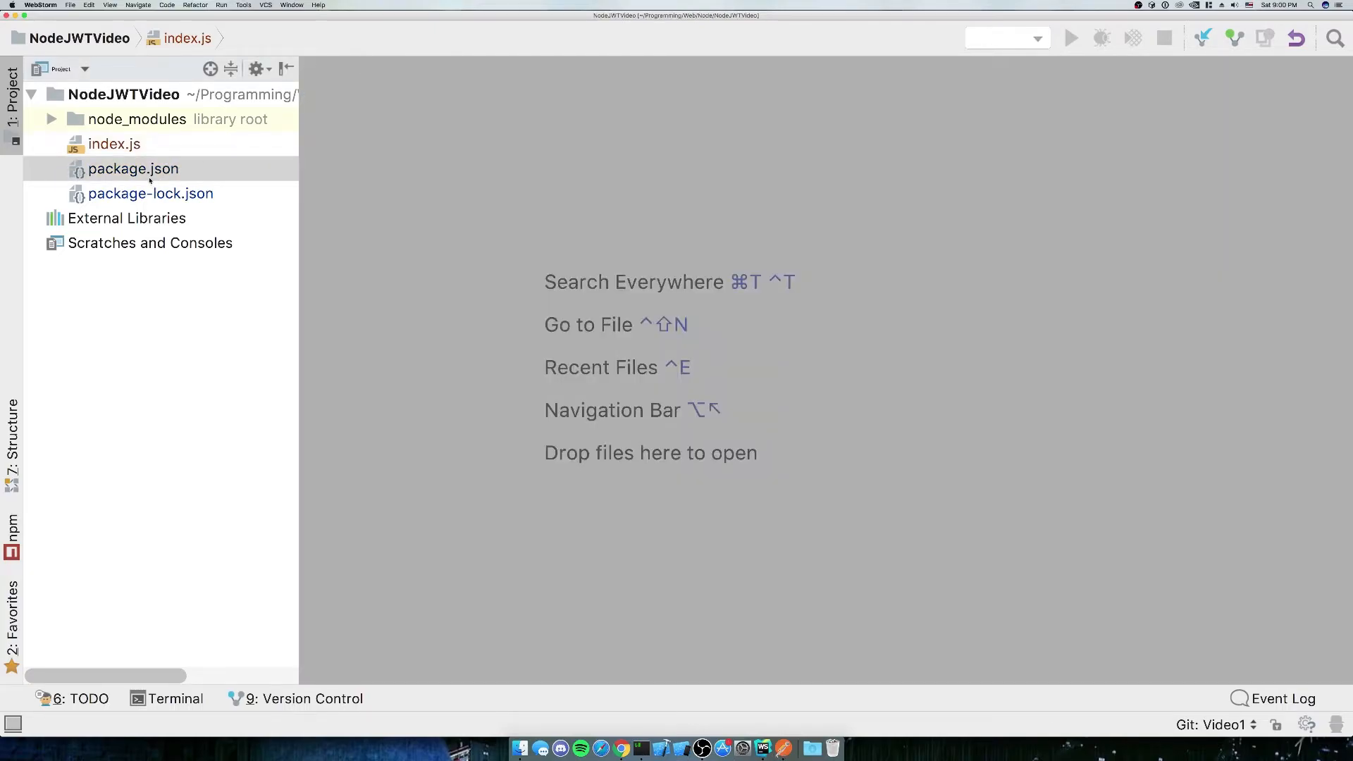
# - Add "start": "nodemon --exec babel-node index.js" to package.json's scripts
pyautogui.doubleClick(114, 143)
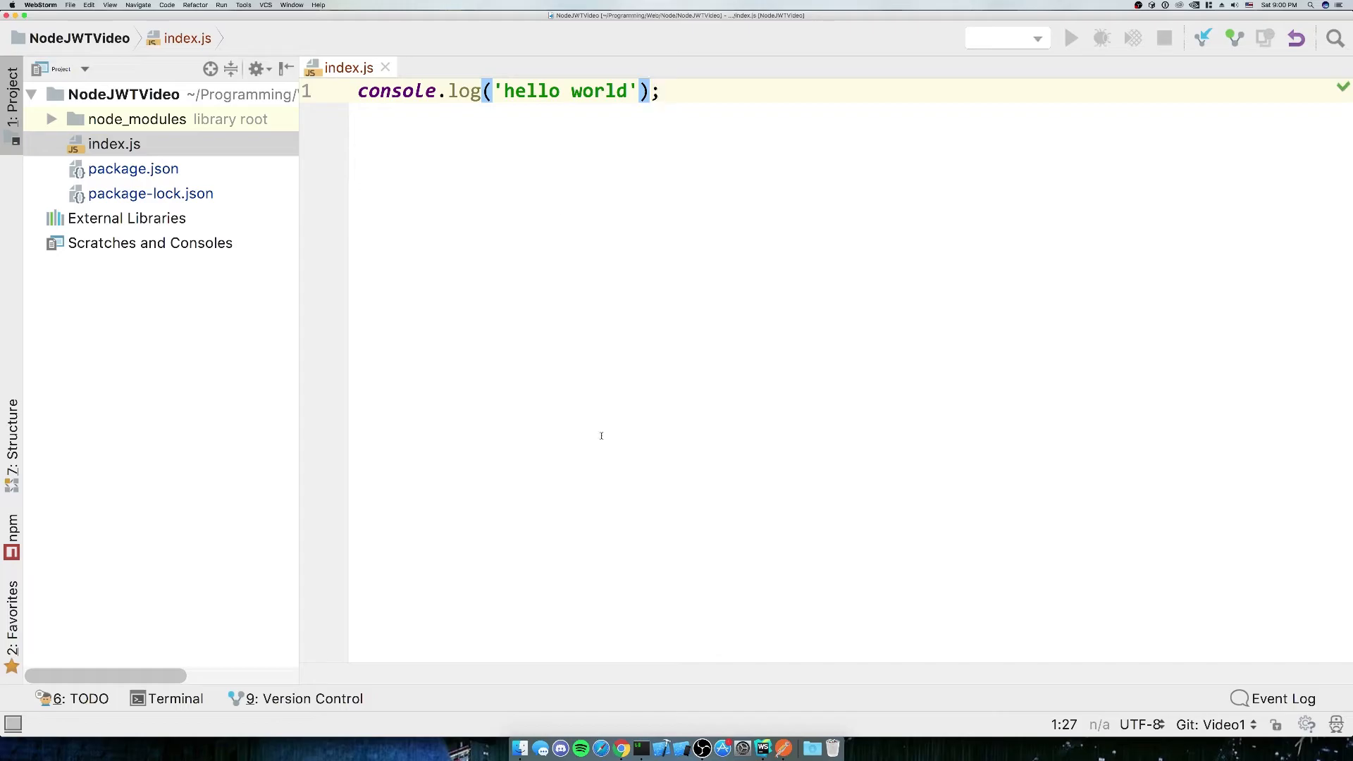
pyautogui.moveTo(174, 449)
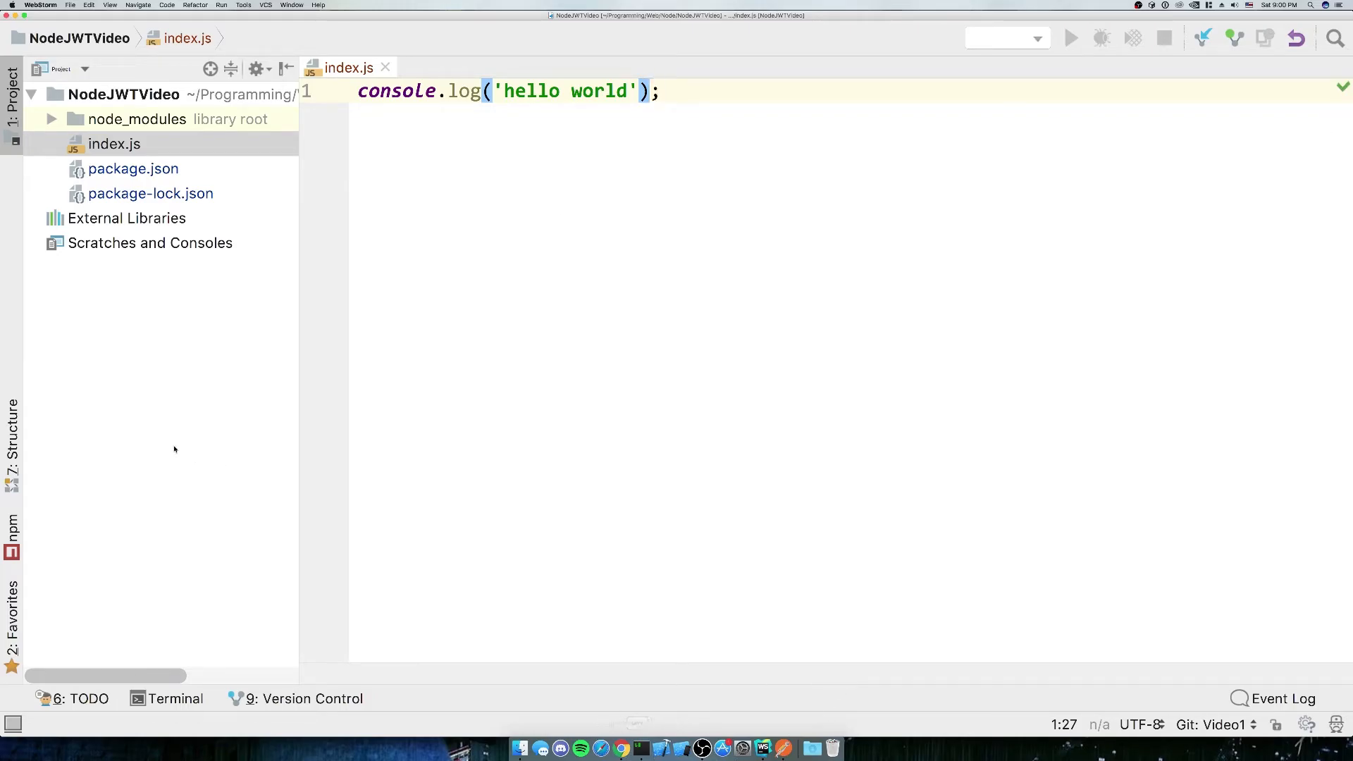
pyautogui.click(134, 168)
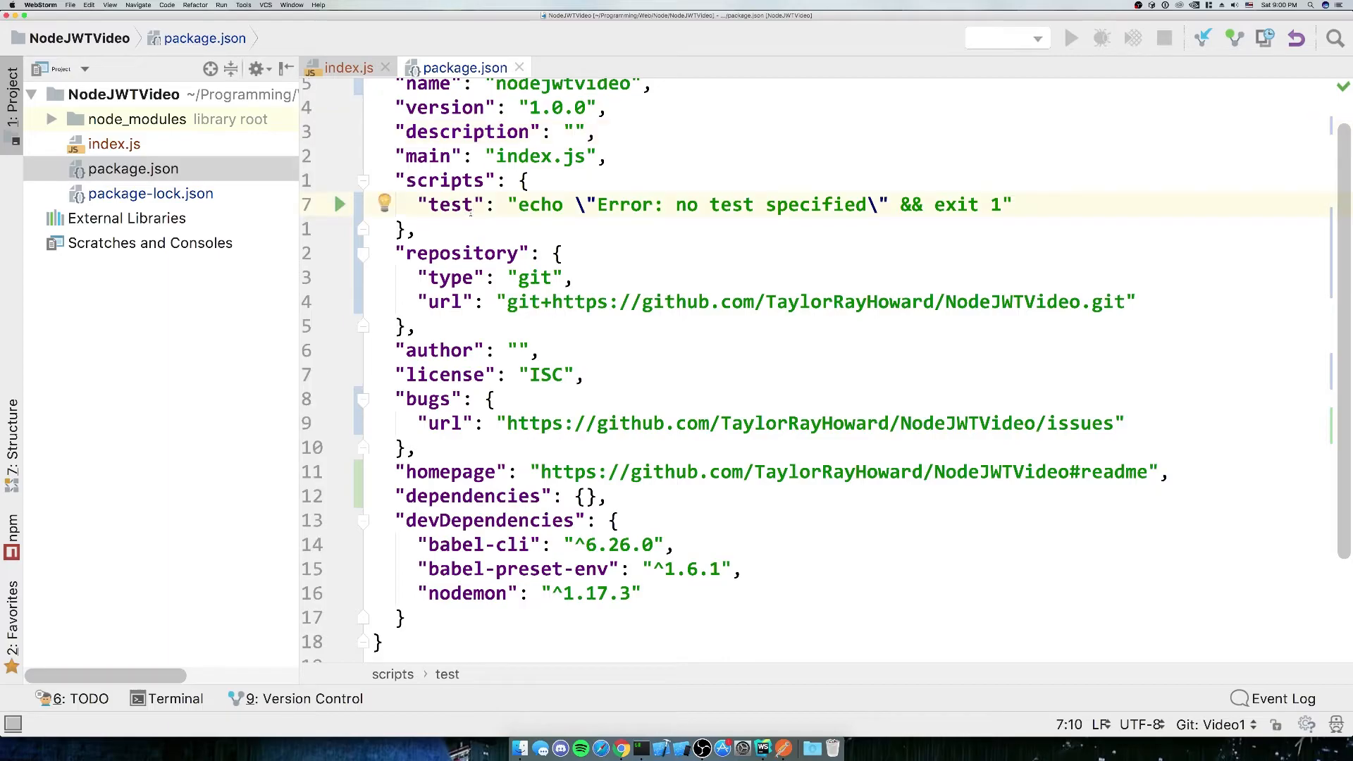
pyautogui.click(1014, 205)
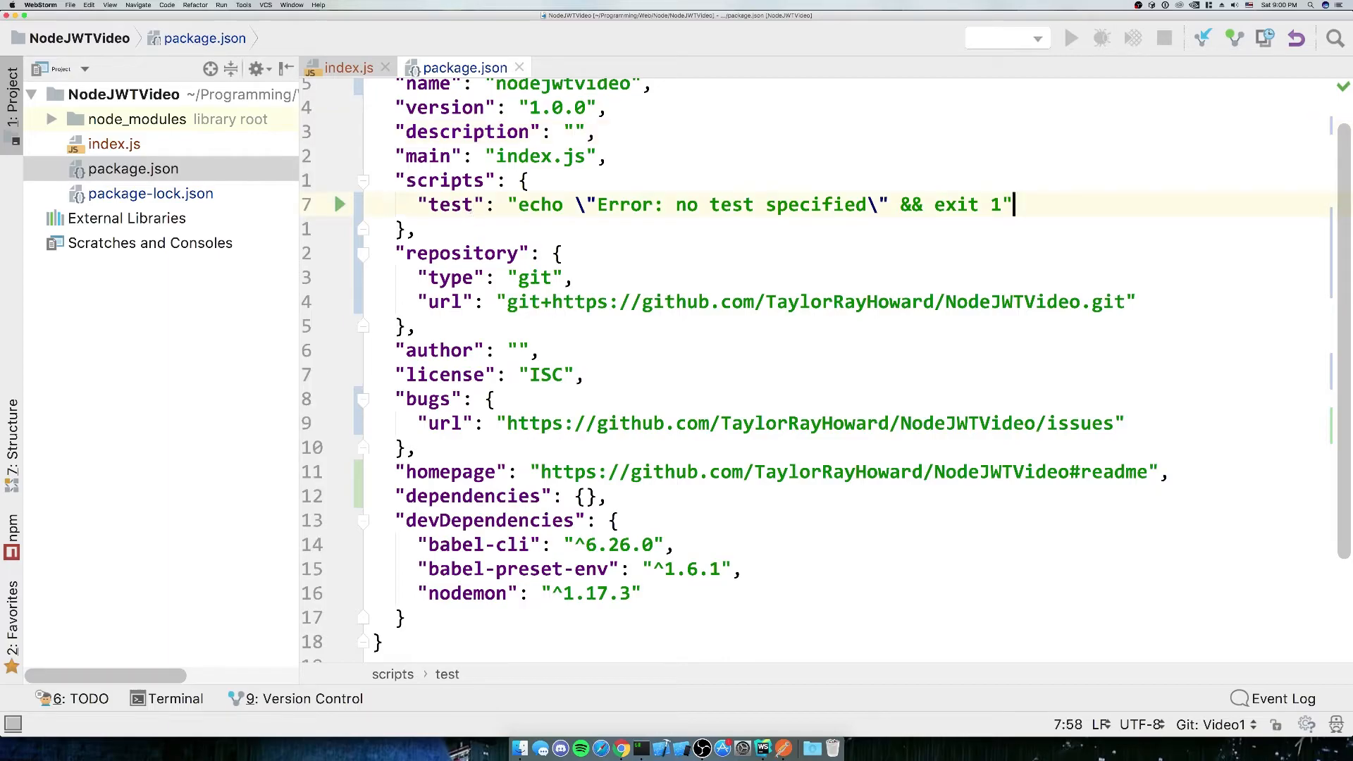
pyautogui.write('"s"')
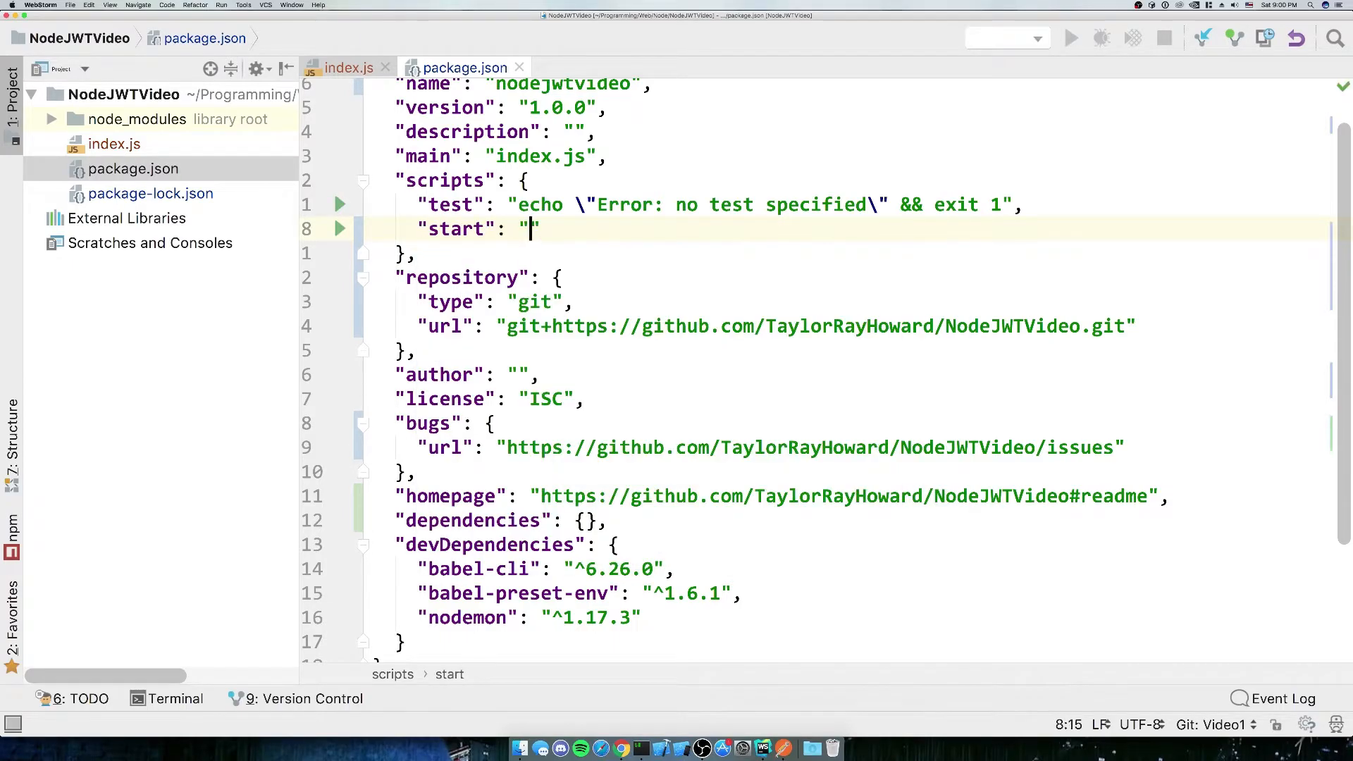
pyautogui.write('nod')
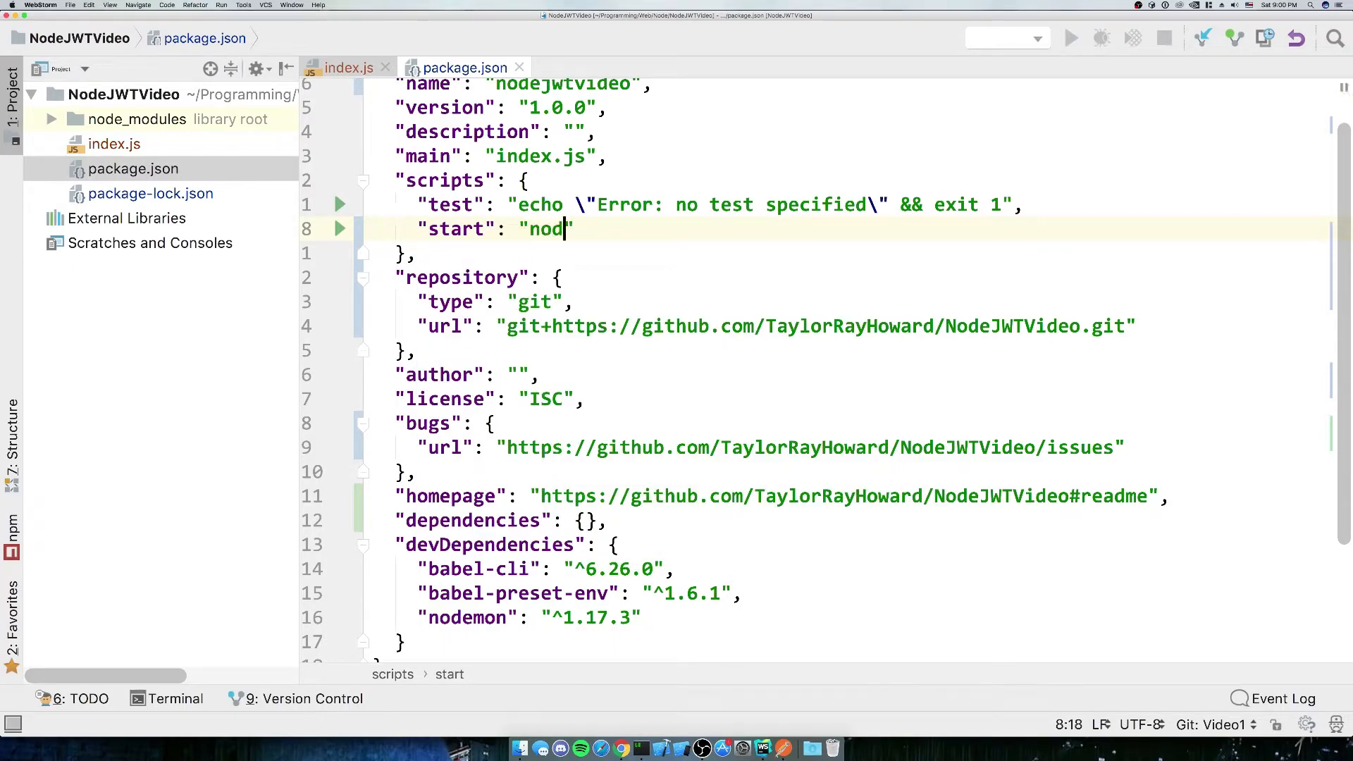
pyautogui.write('emon -')
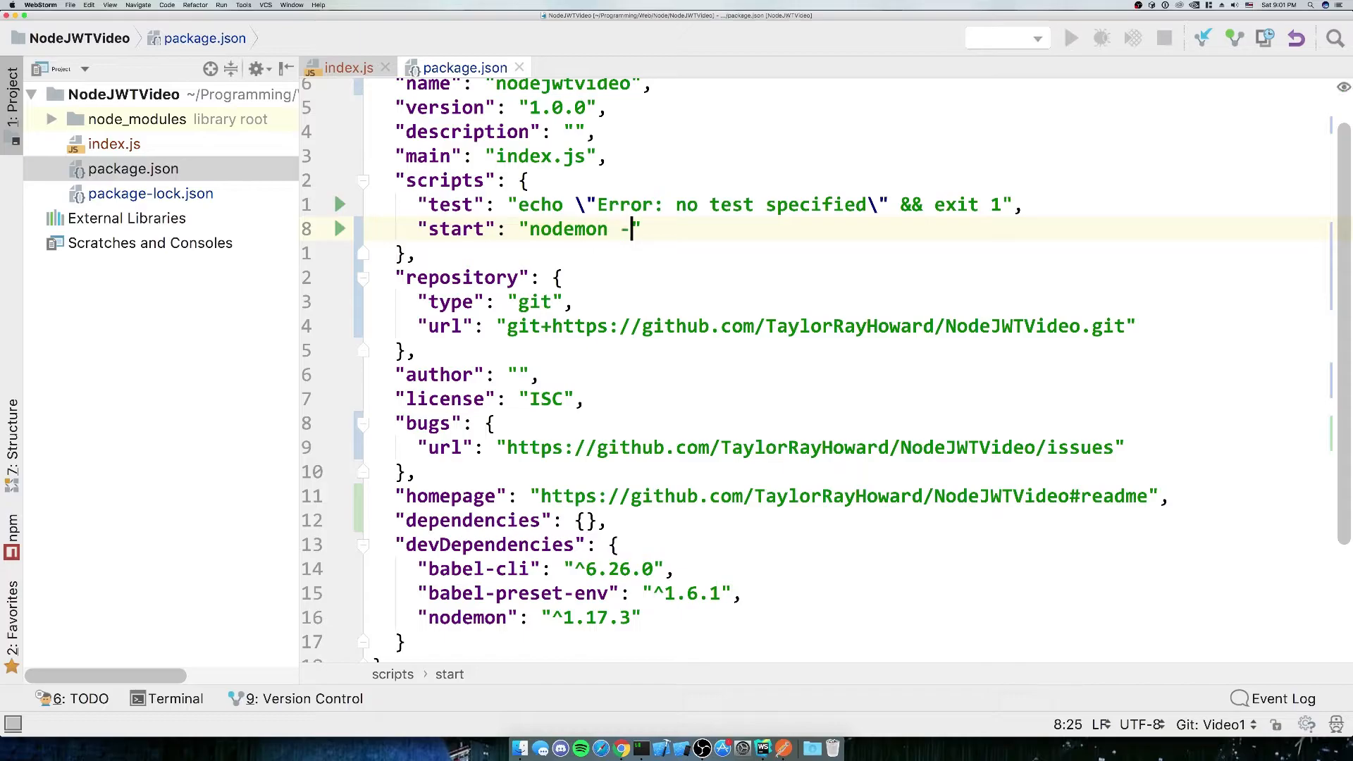
pyautogui.write('-exec ba')
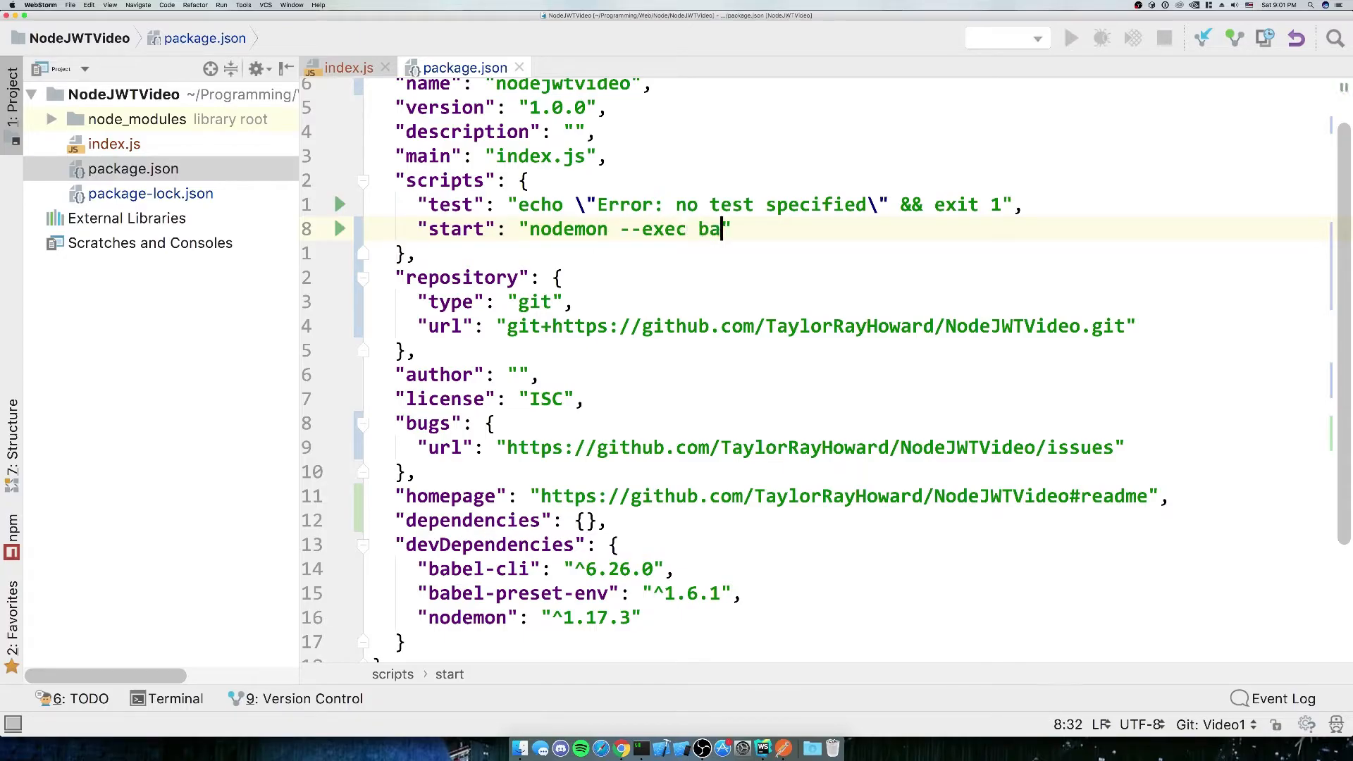
pyautogui.write('bel-node')
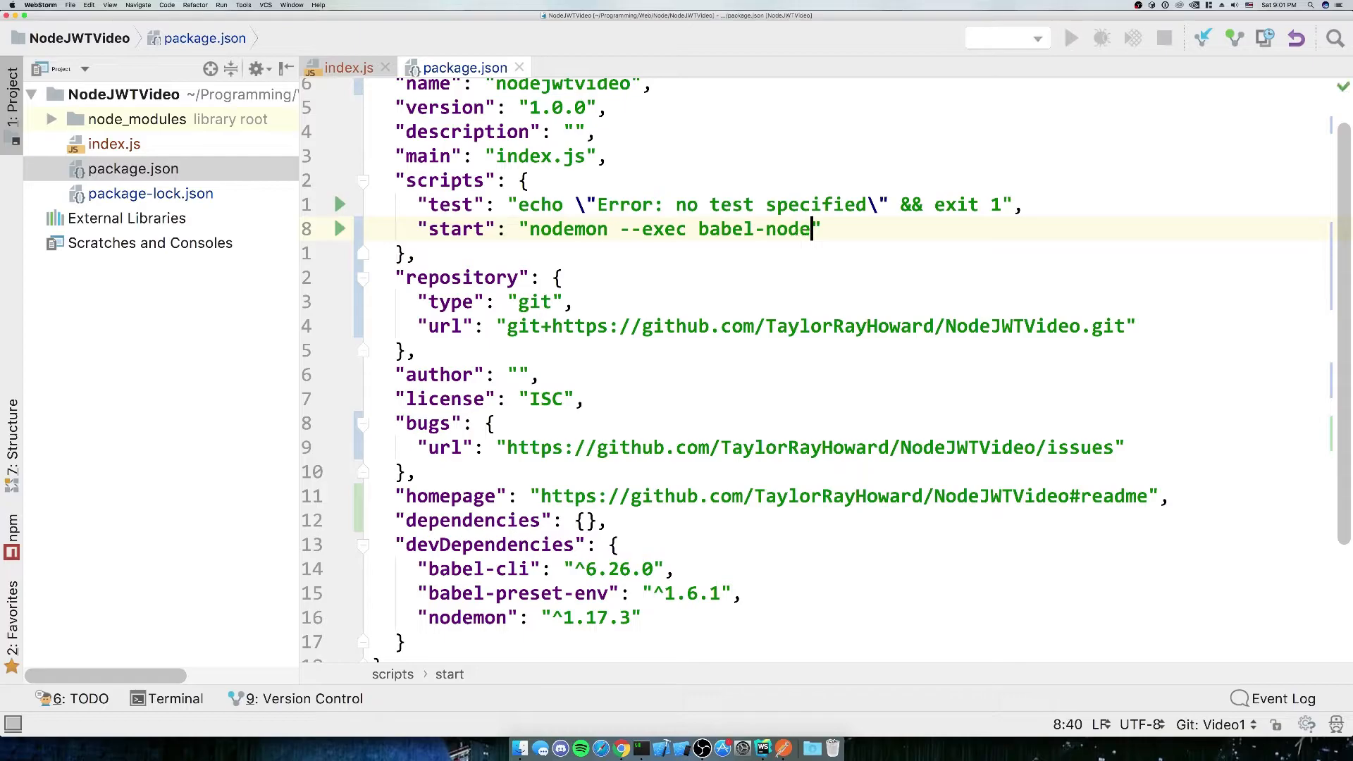
pyautogui.write('index')
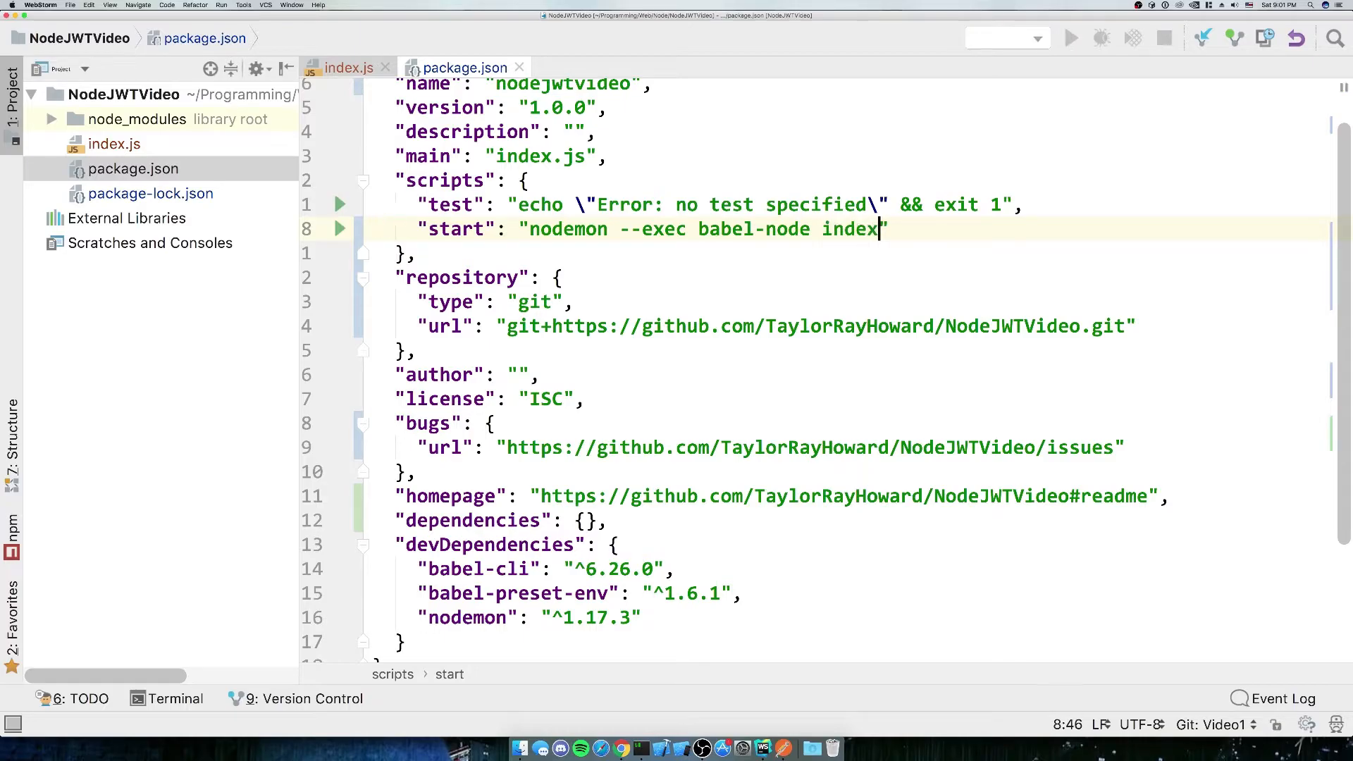
pyautogui.press('enter')
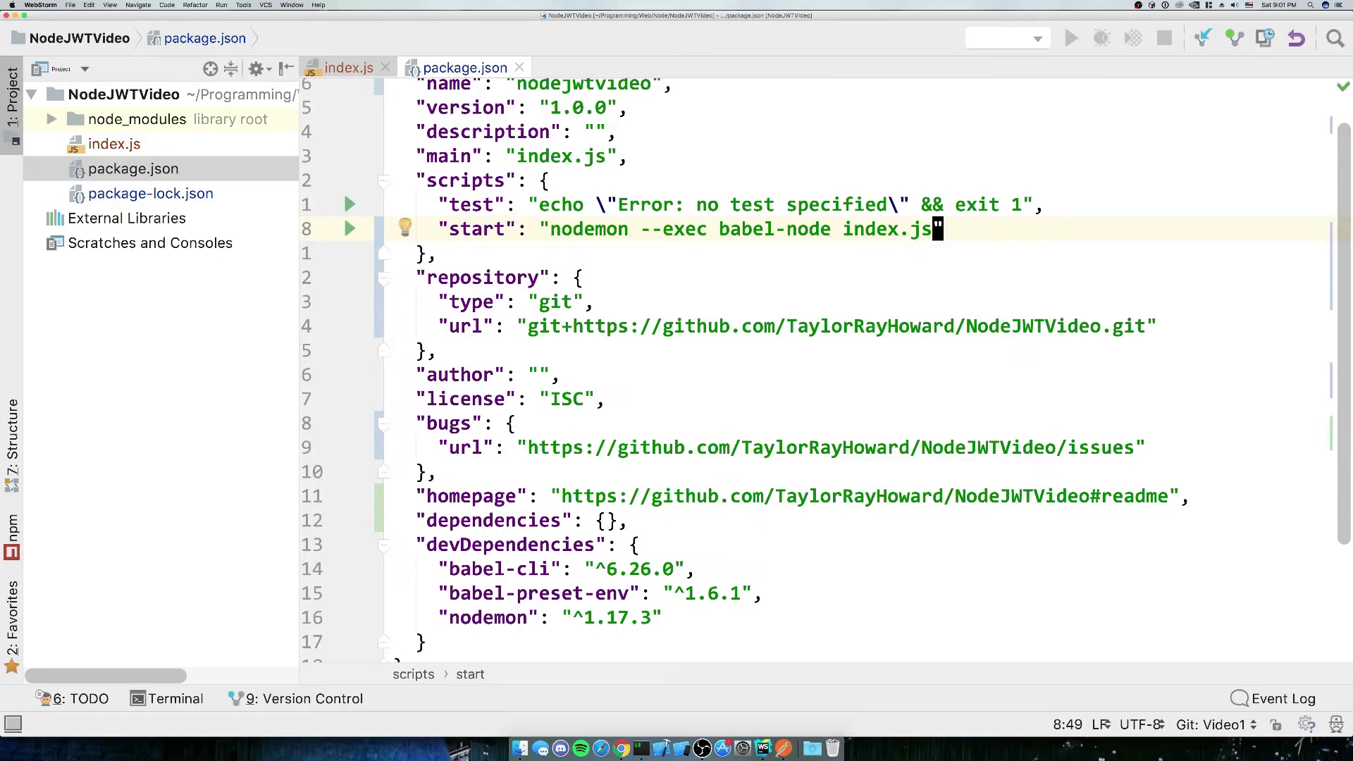
pyautogui.click(587, 301)
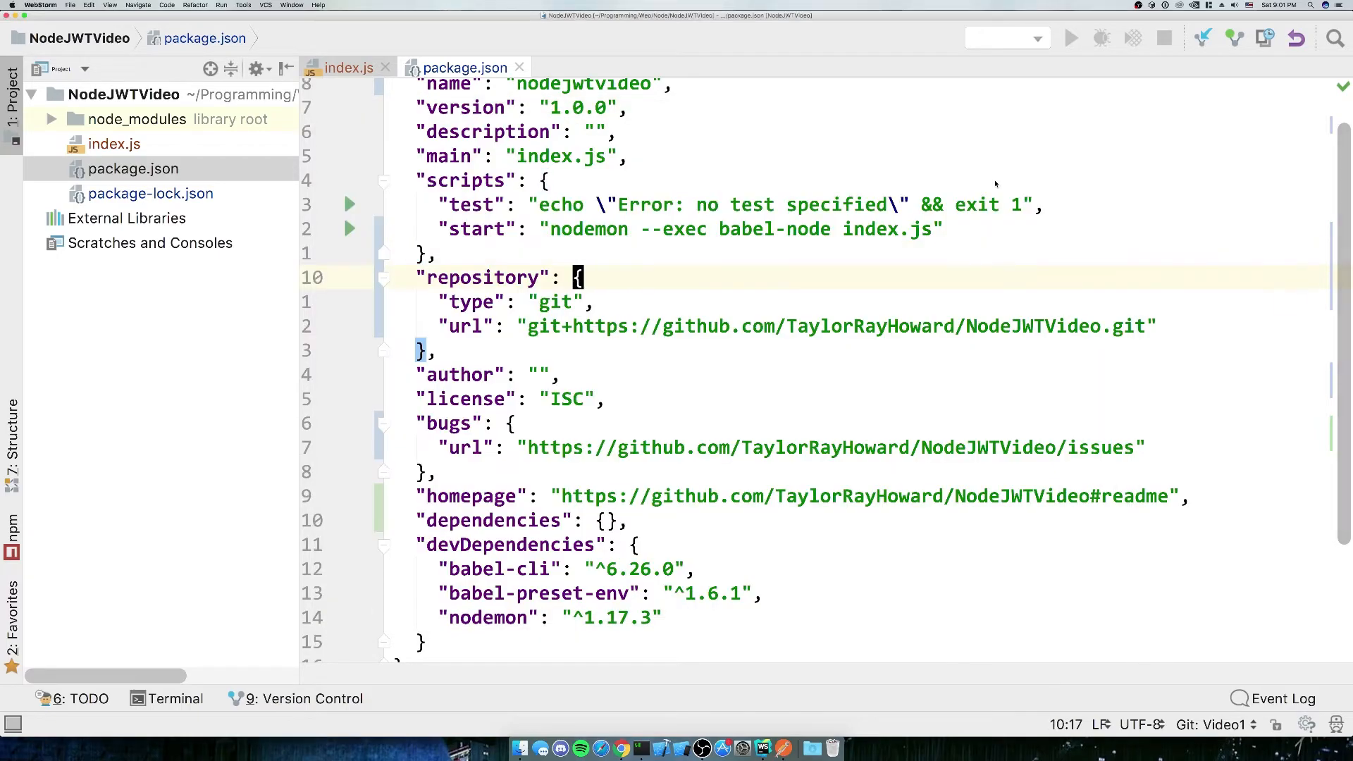
# - Put import nodemon from 'nodemon'; on line 1 of index.js, above the hello world log
pyautogui.click(349, 68)
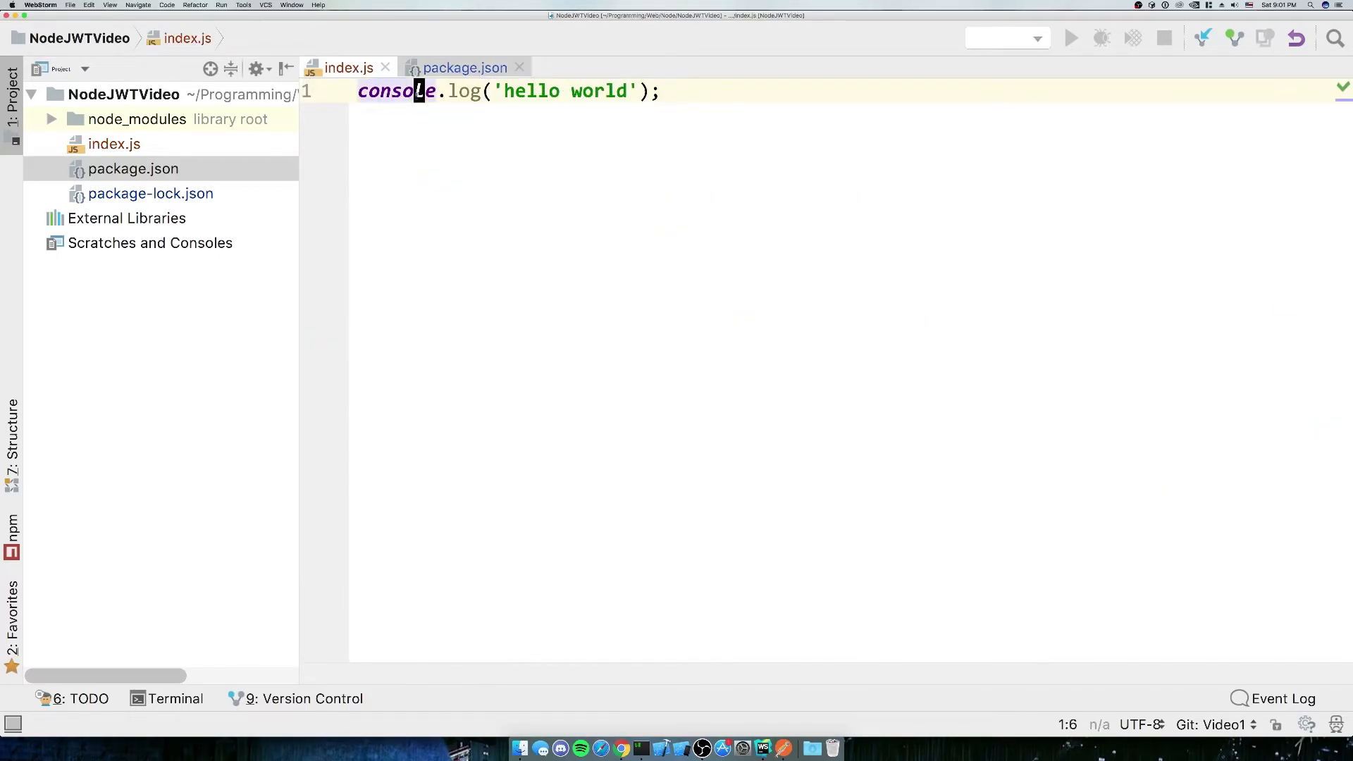
pyautogui.write('import')
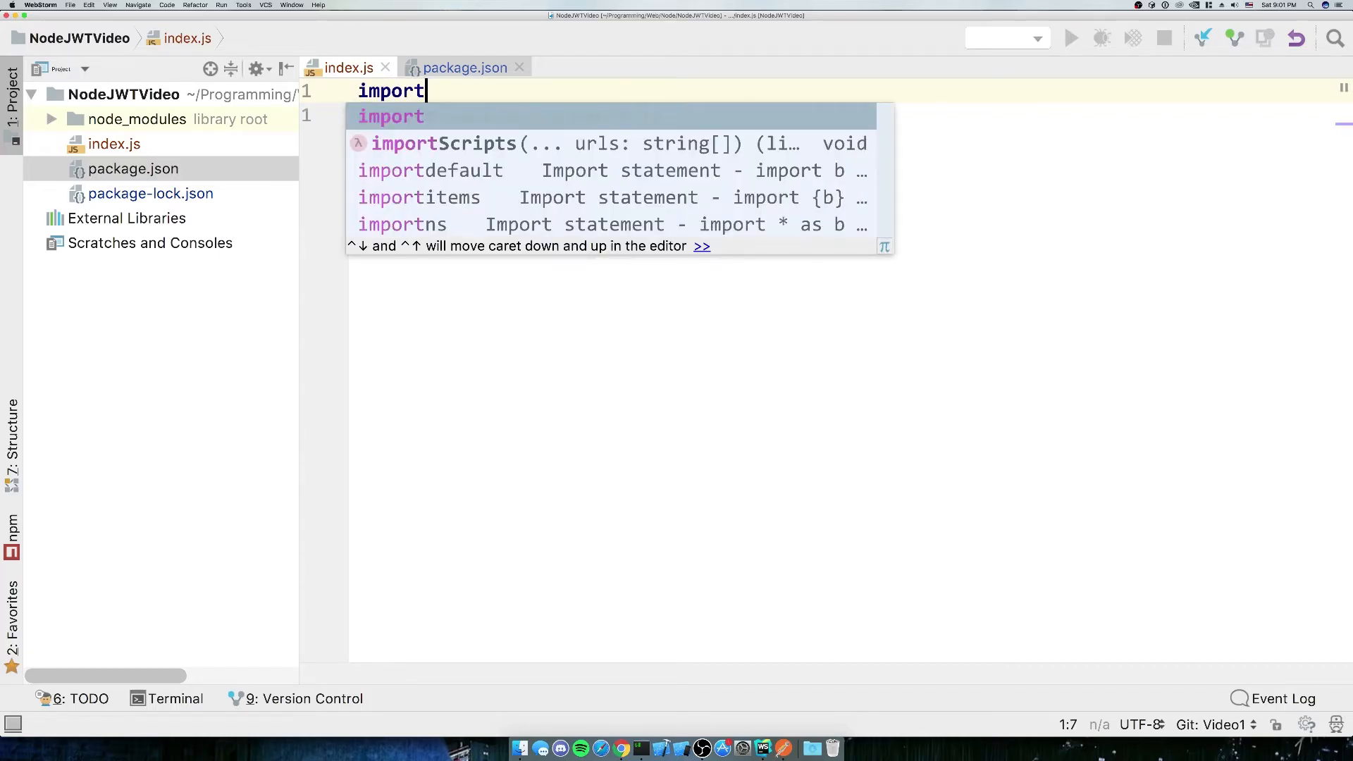
pyautogui.write('nodemon form')
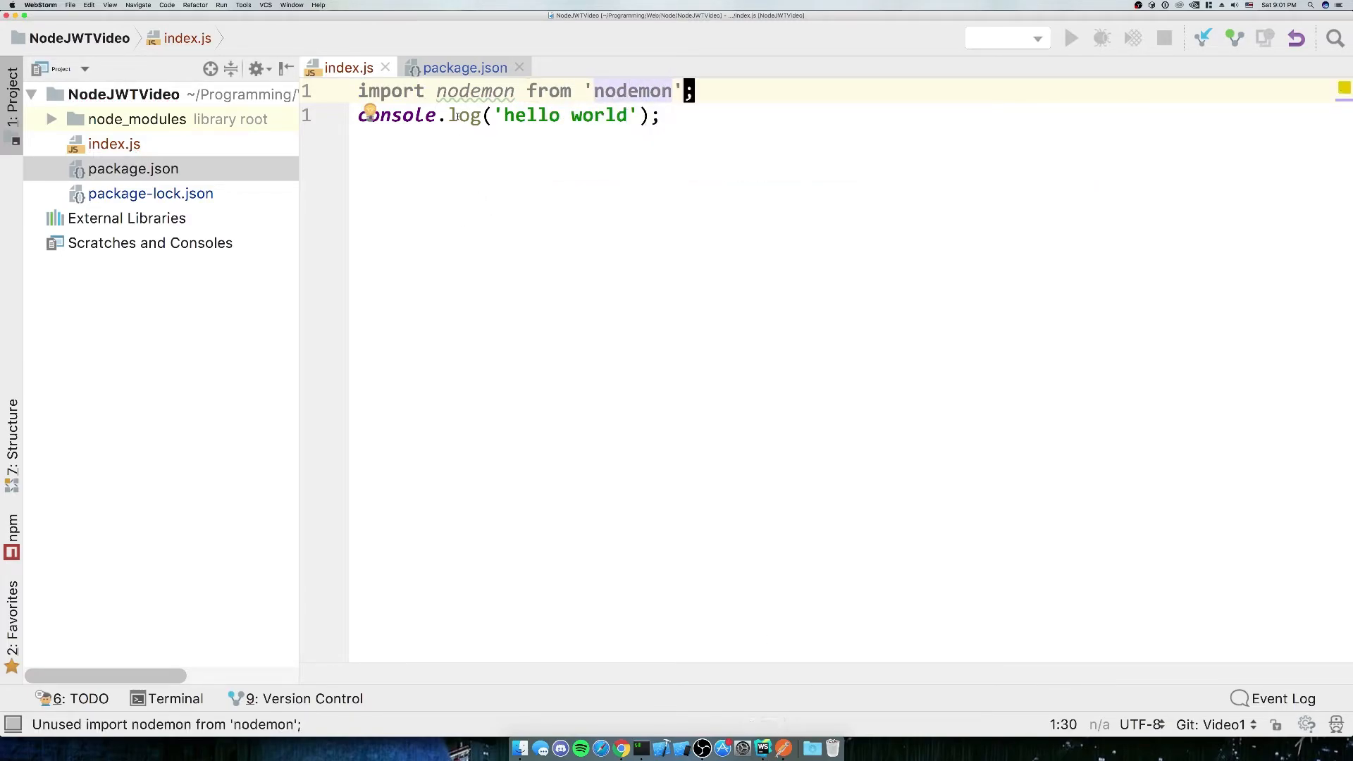
pyautogui.doubleClick(474, 91)
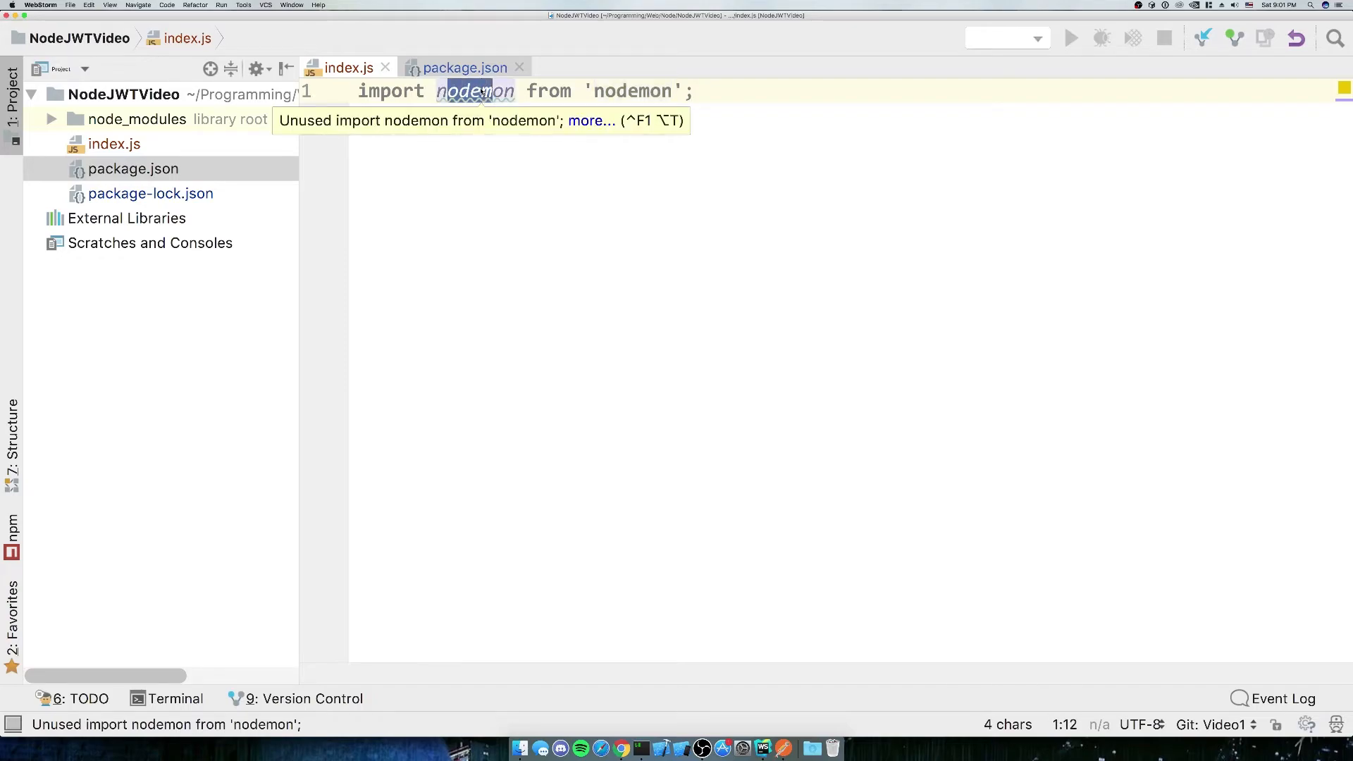
pyautogui.write("console.log('hello world');")
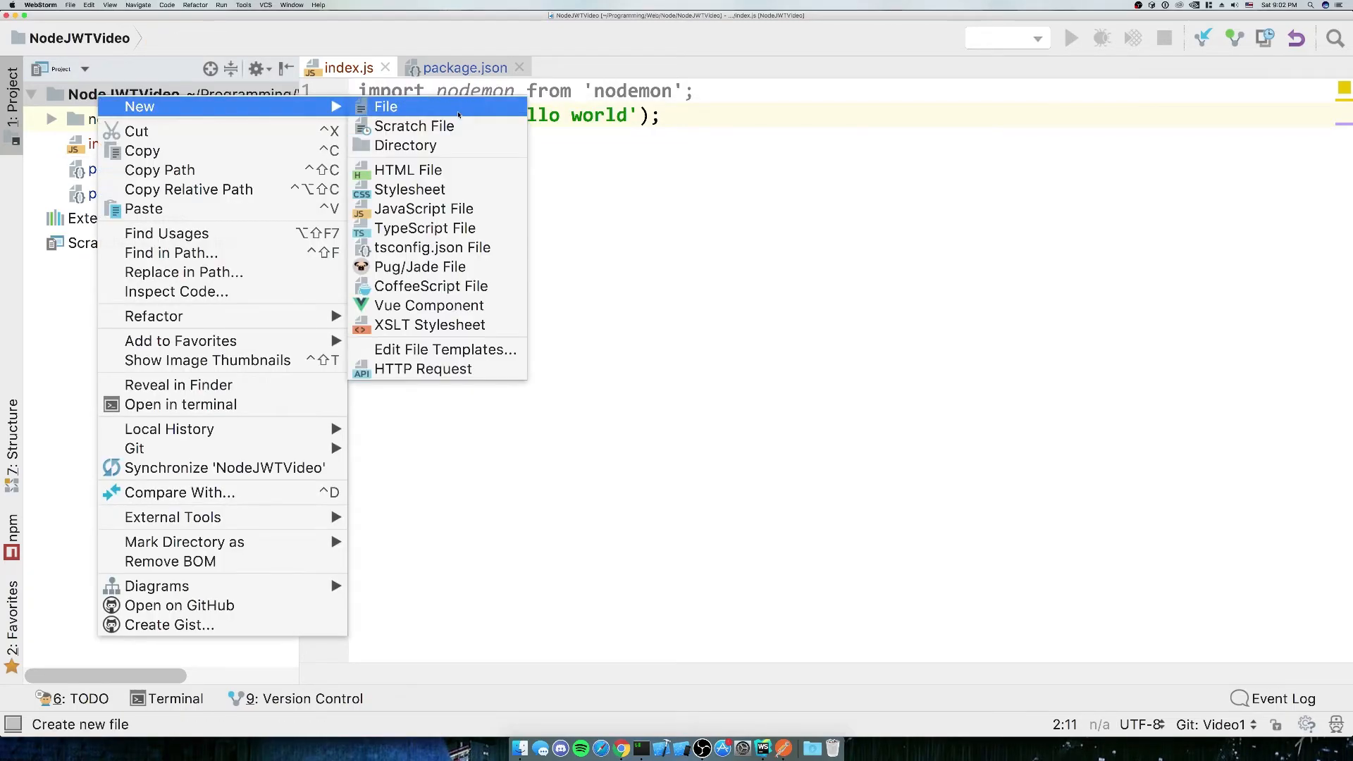
# - Create a .babelrc file containing { "presets": ["env"] }
pyautogui.click(385, 107)
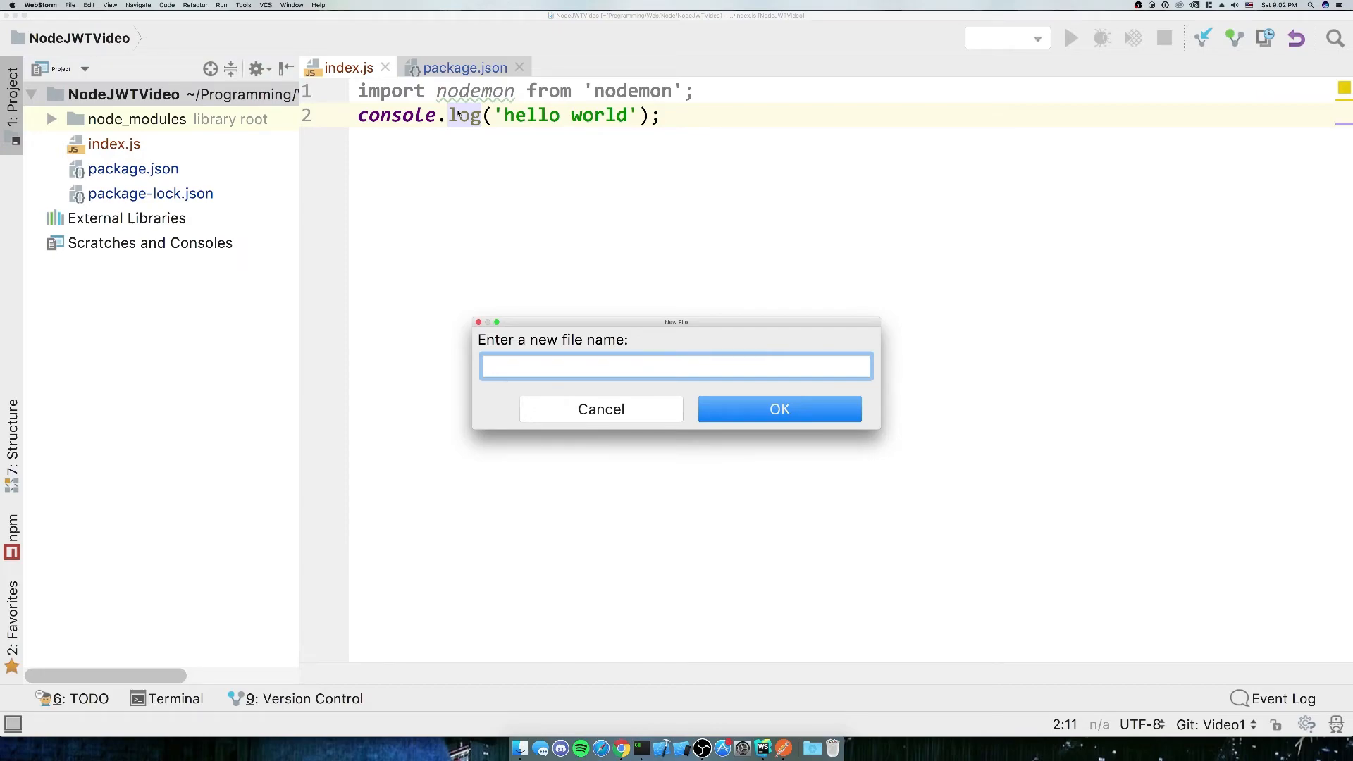
pyautogui.write('.babelrc')
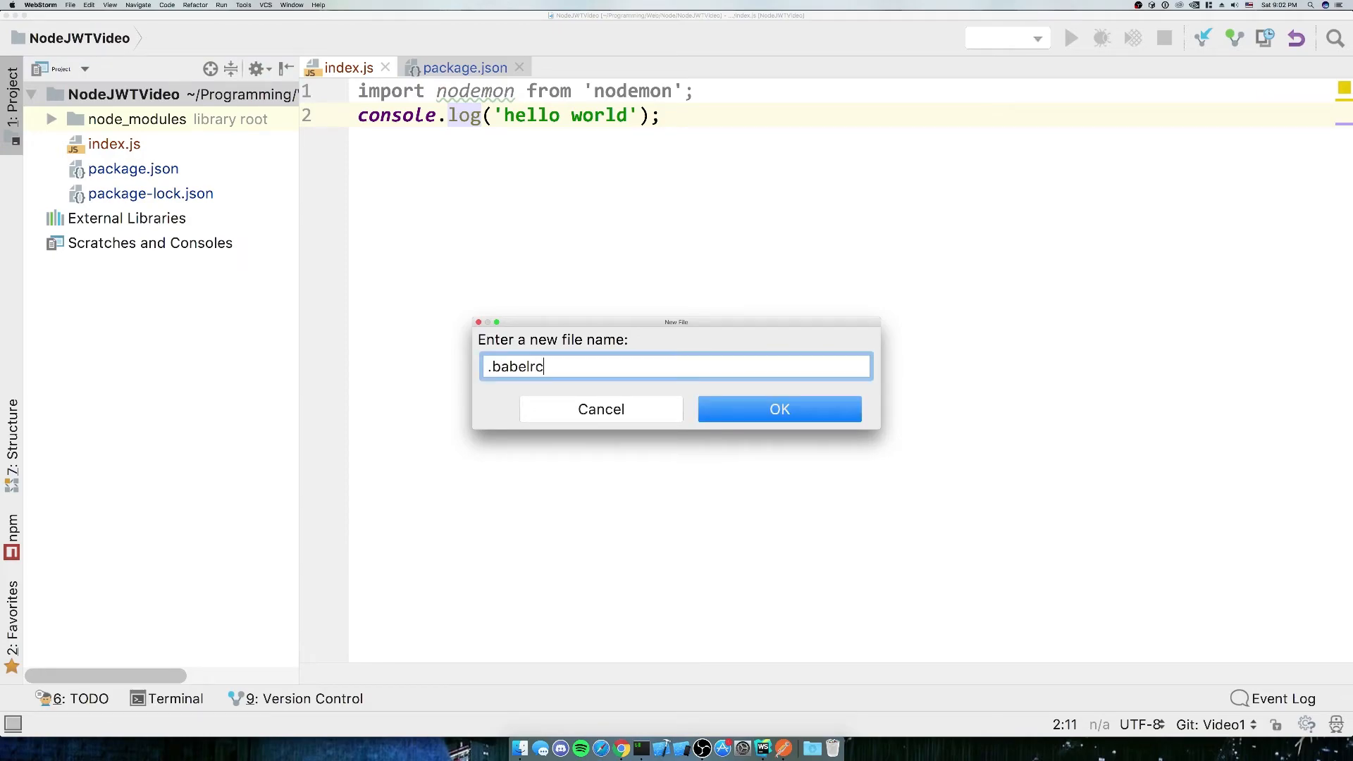
pyautogui.click(778, 408)
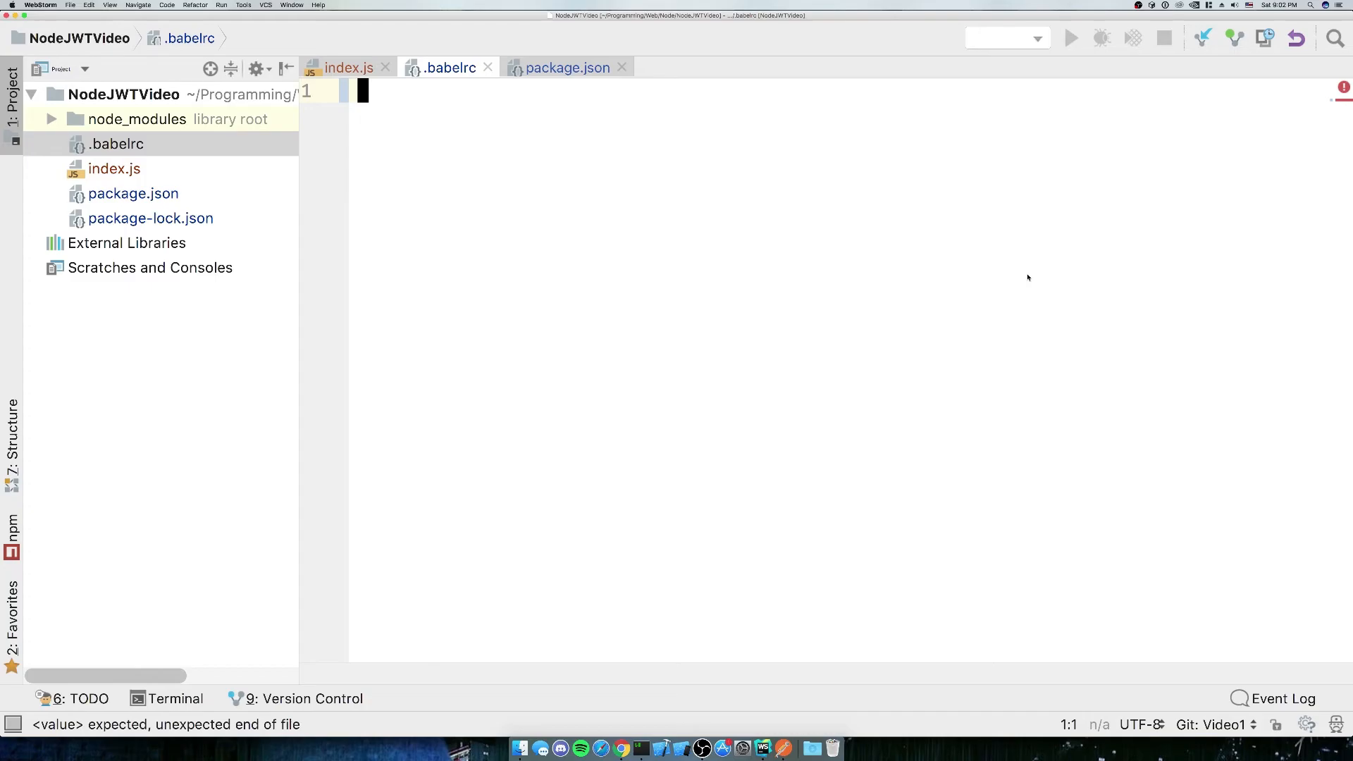
pyautogui.write('{')
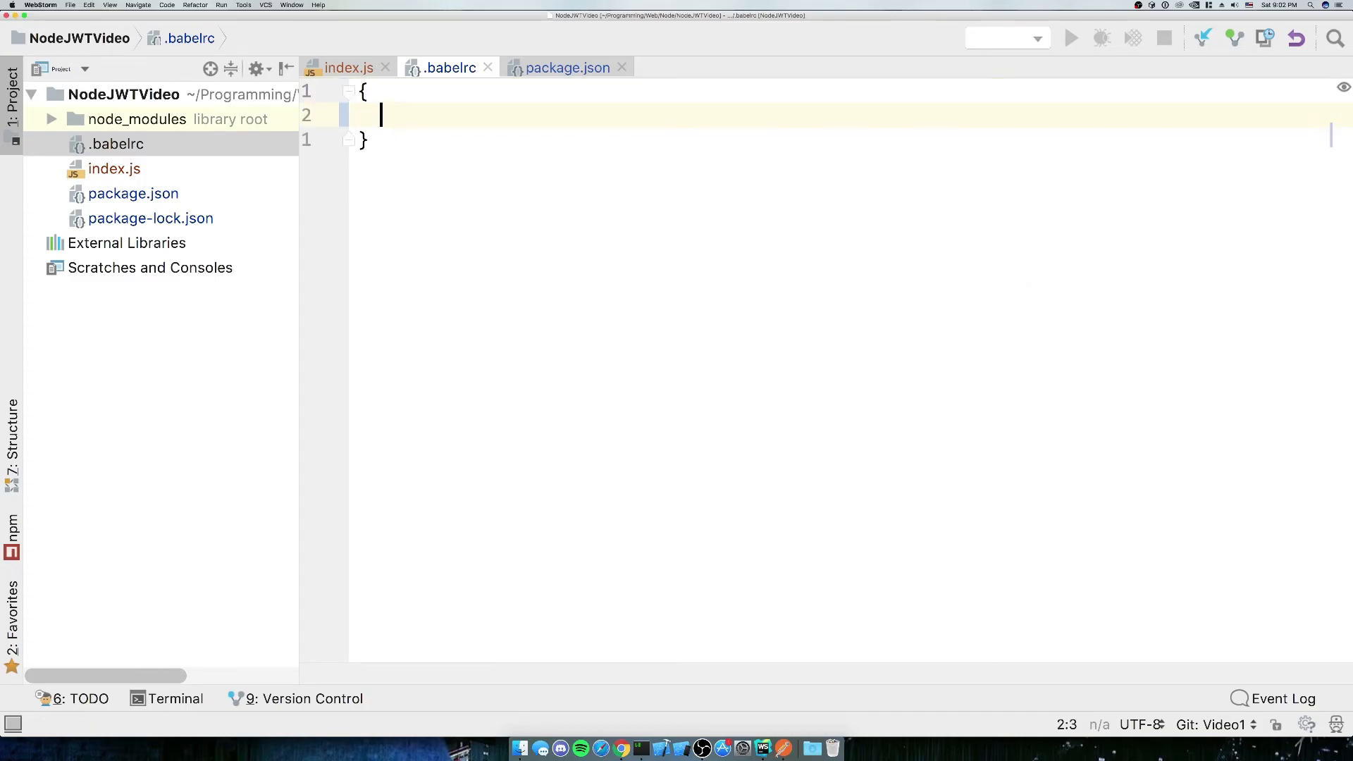
pyautogui.write('"presets": []')
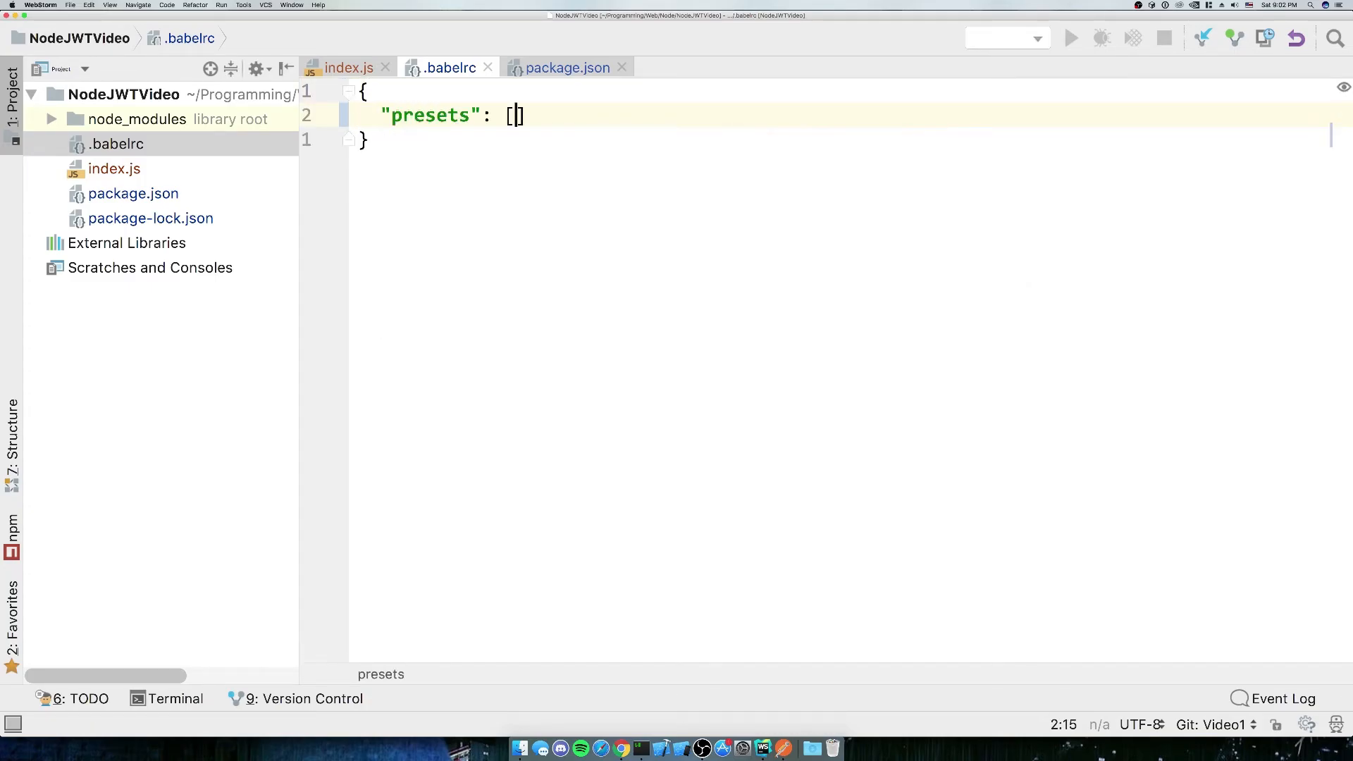
pyautogui.write('"env')
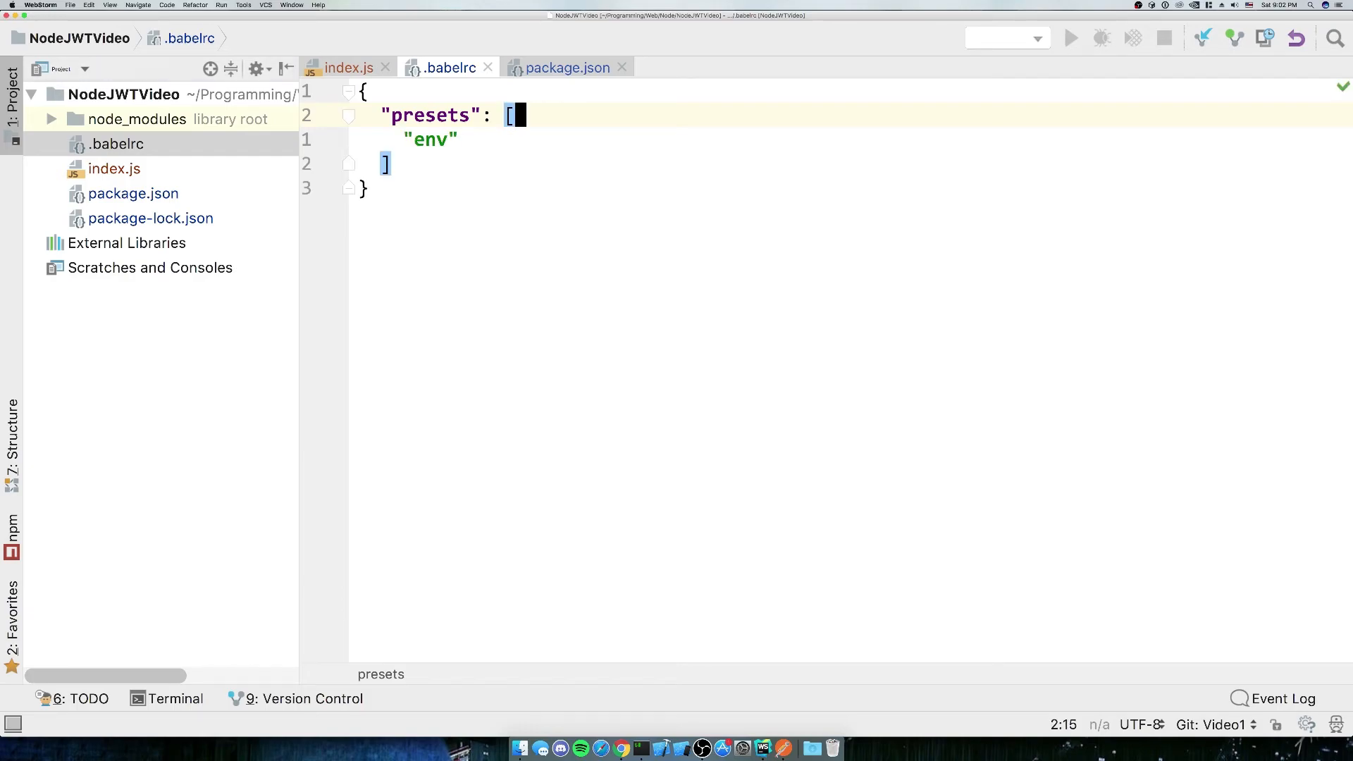
pyautogui.moveTo(684, 742)
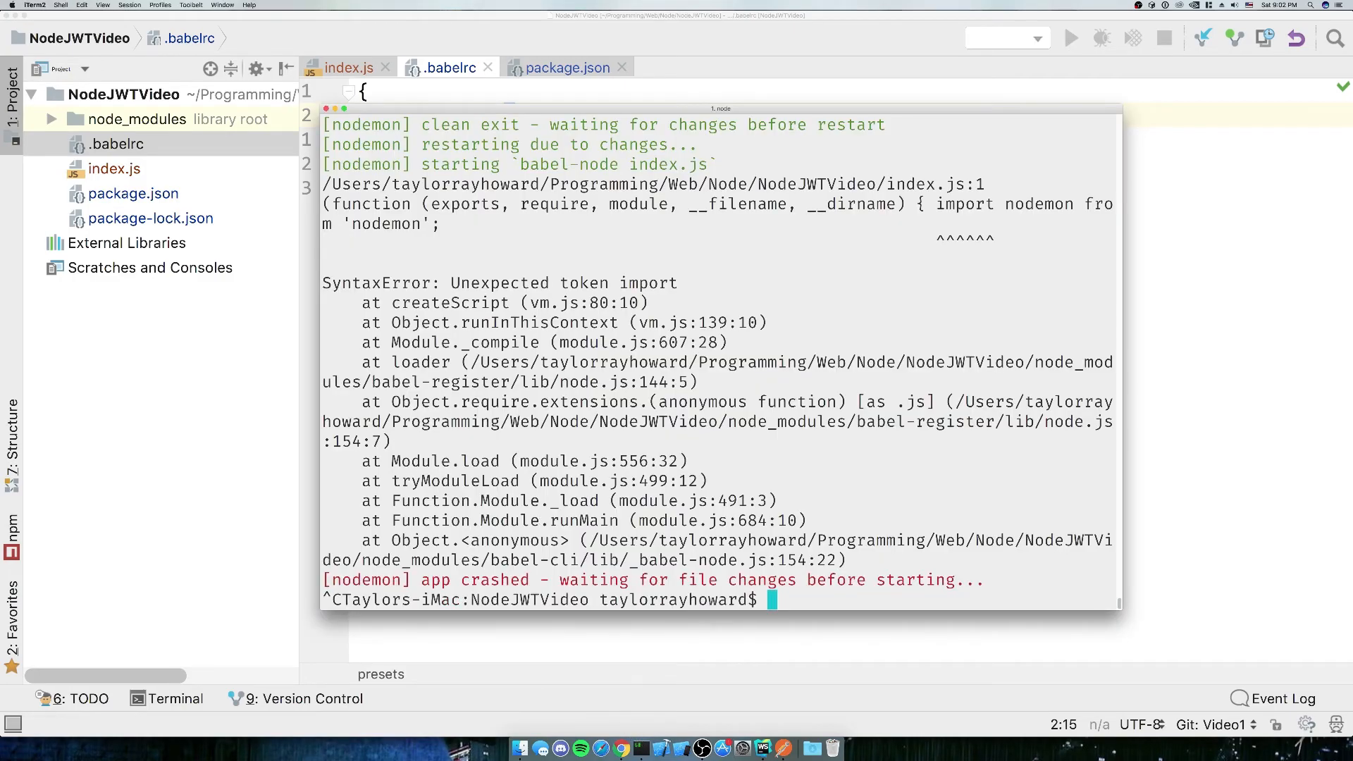
# - Re-run npm start in iTerm2 after the nodemon SyntaxError crash
pyautogui.write('npm start')
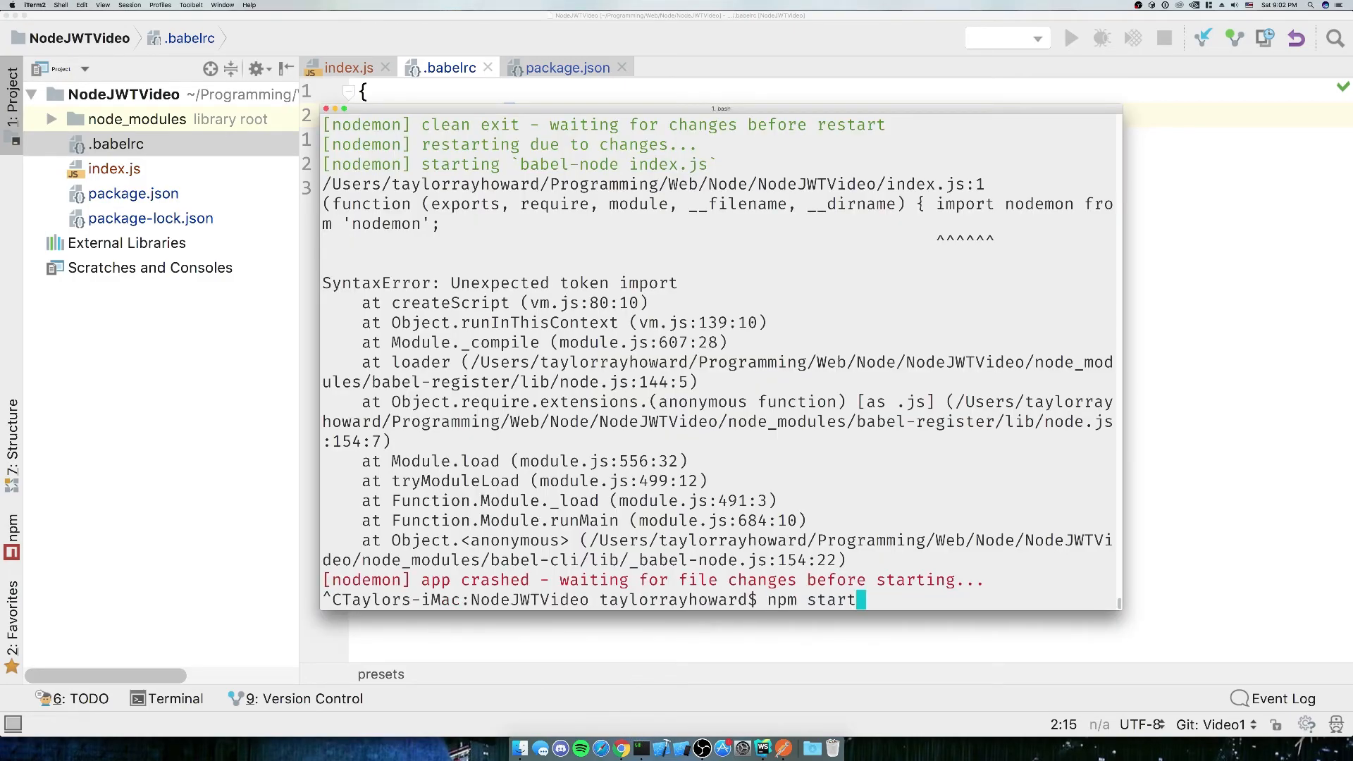
pyautogui.press('Return')
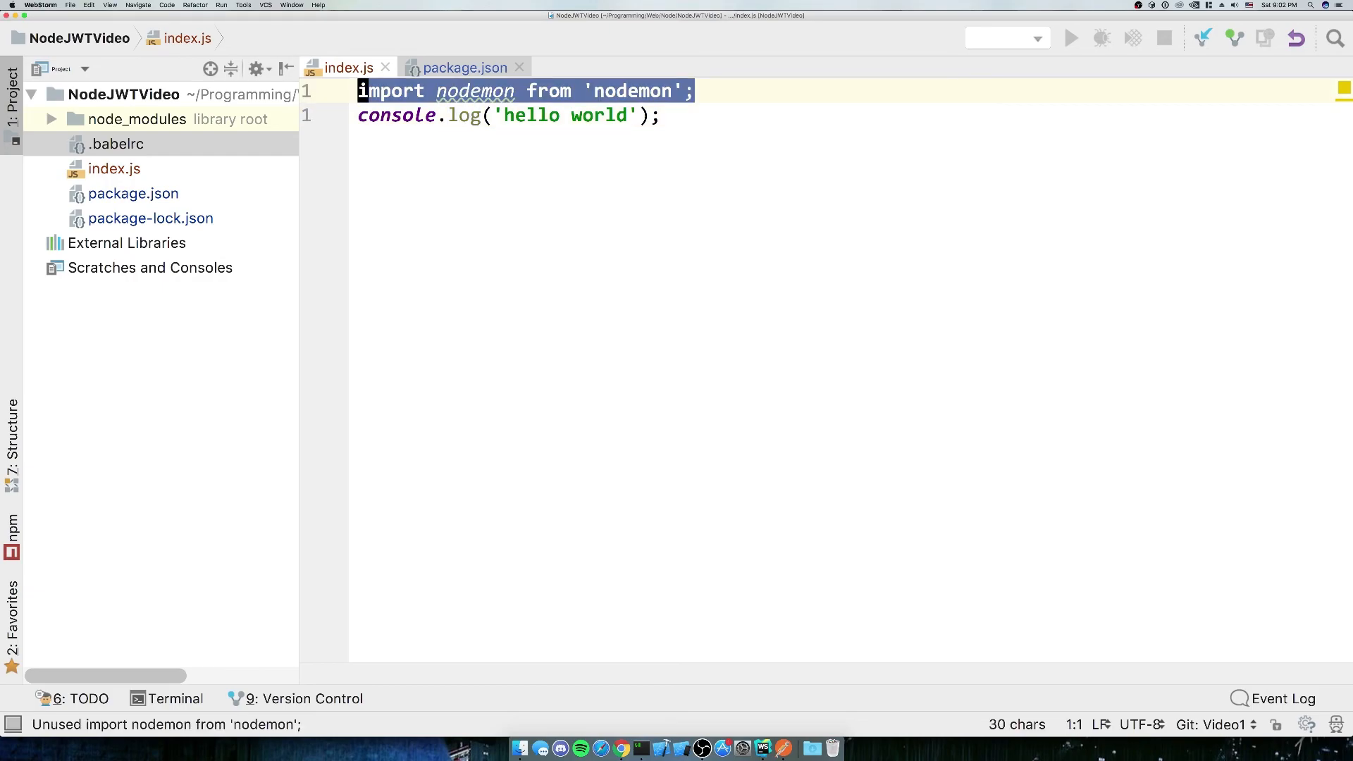
# - Select and delete the nodemon import and hello world log lines in index.js
pyautogui.click(488, 91)
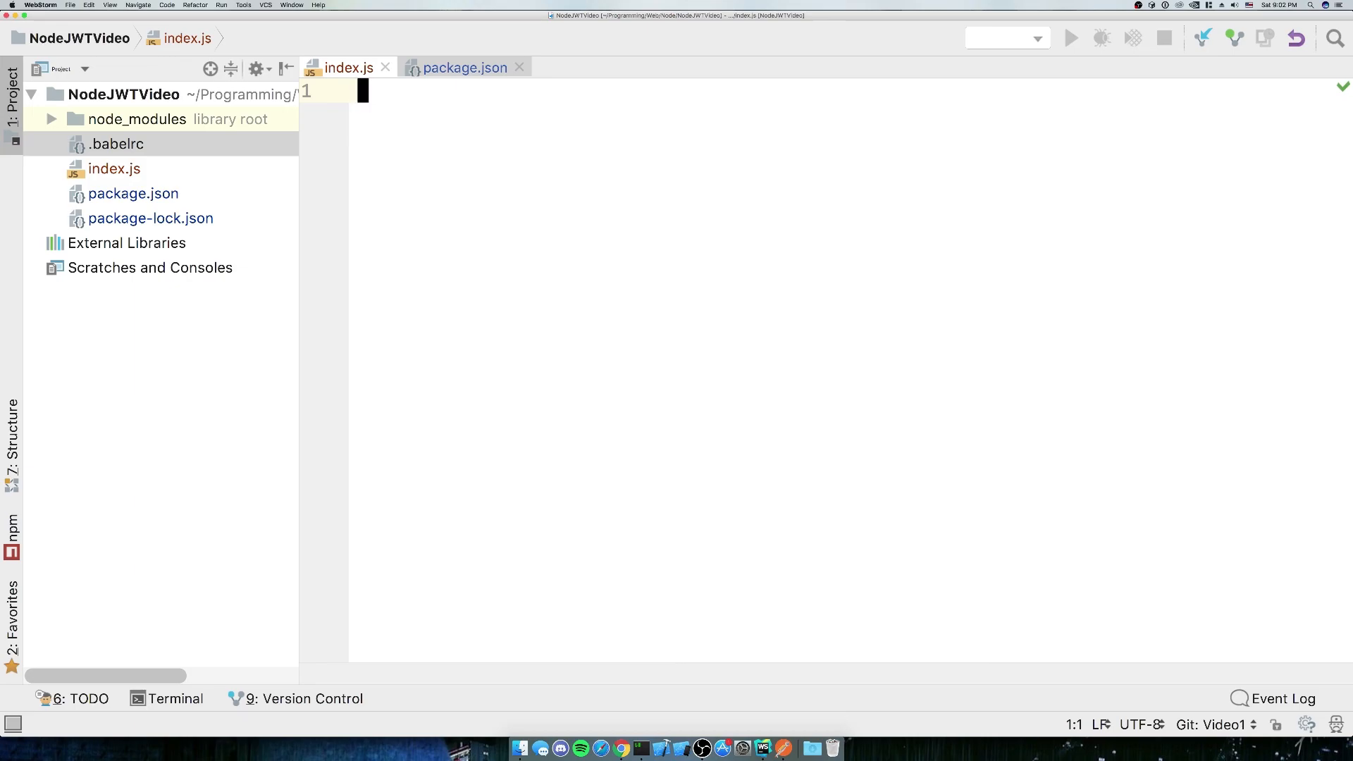
pyautogui.moveTo(795, 452)
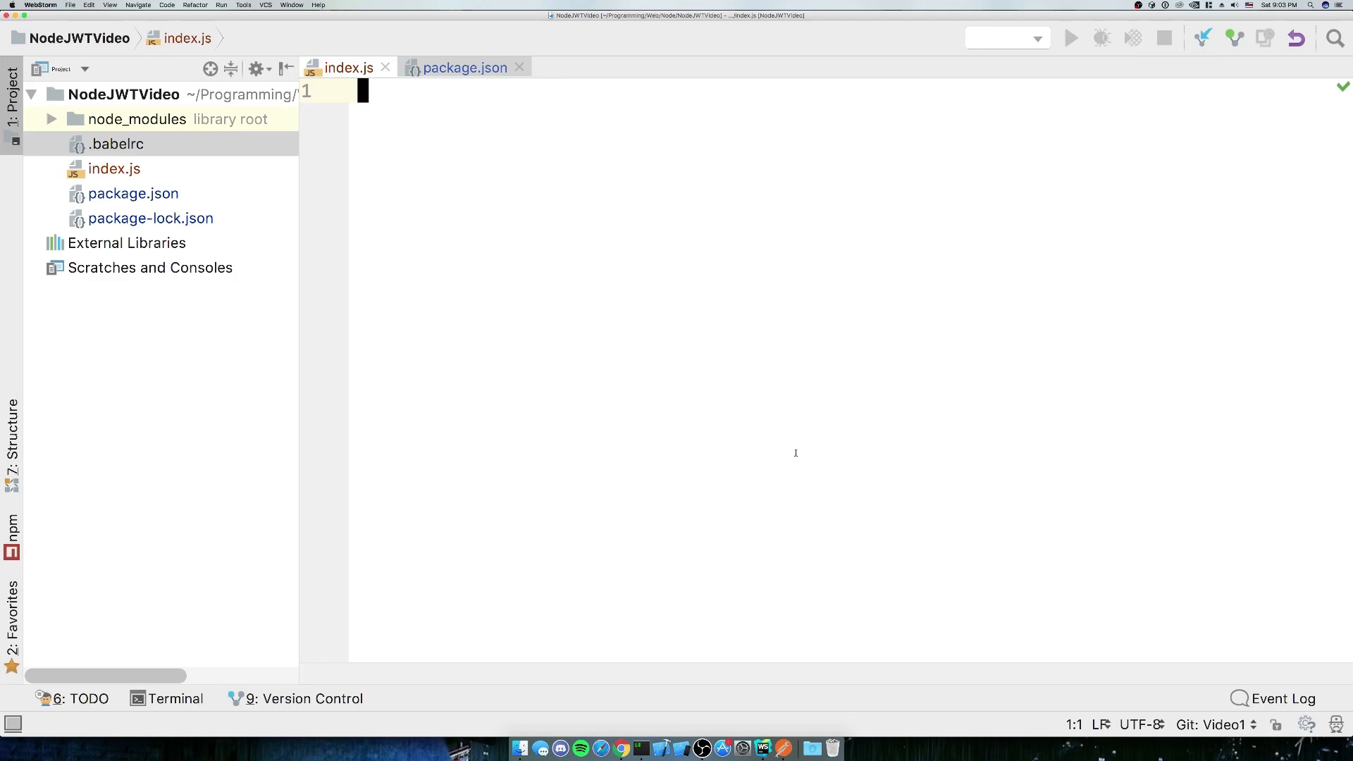